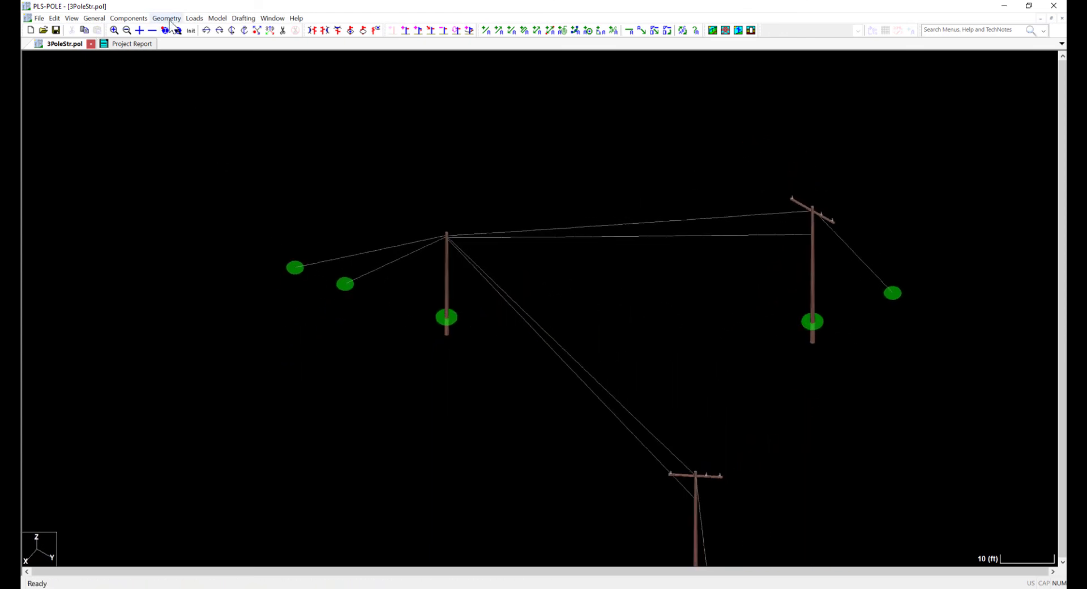
# - Review the three-pole structure's insulator link set and phase numbers, then accept them
pyautogui.click(166, 18)
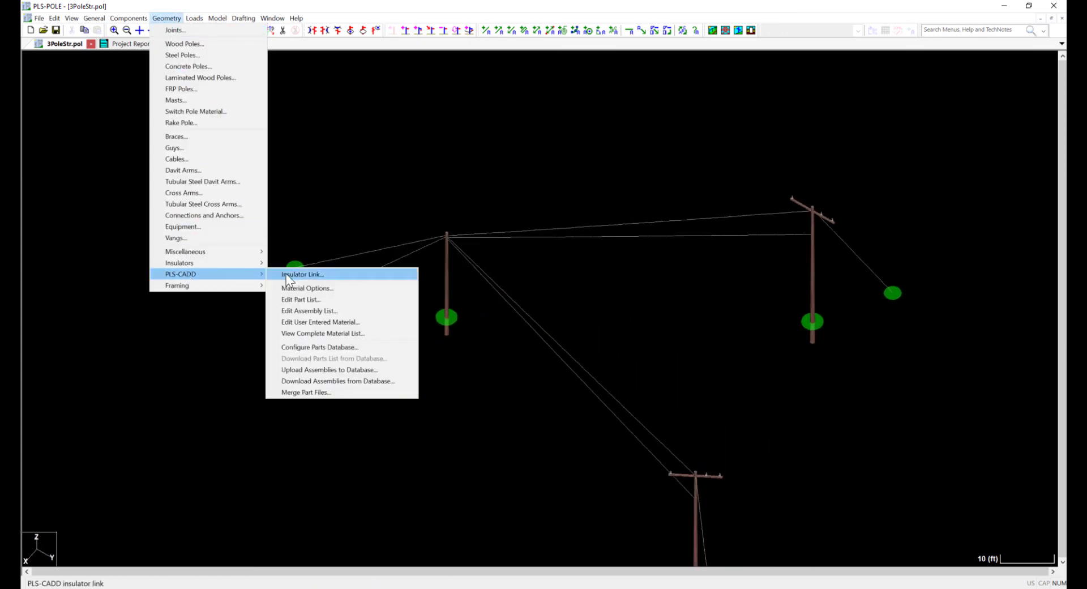
pyautogui.click(302, 274)
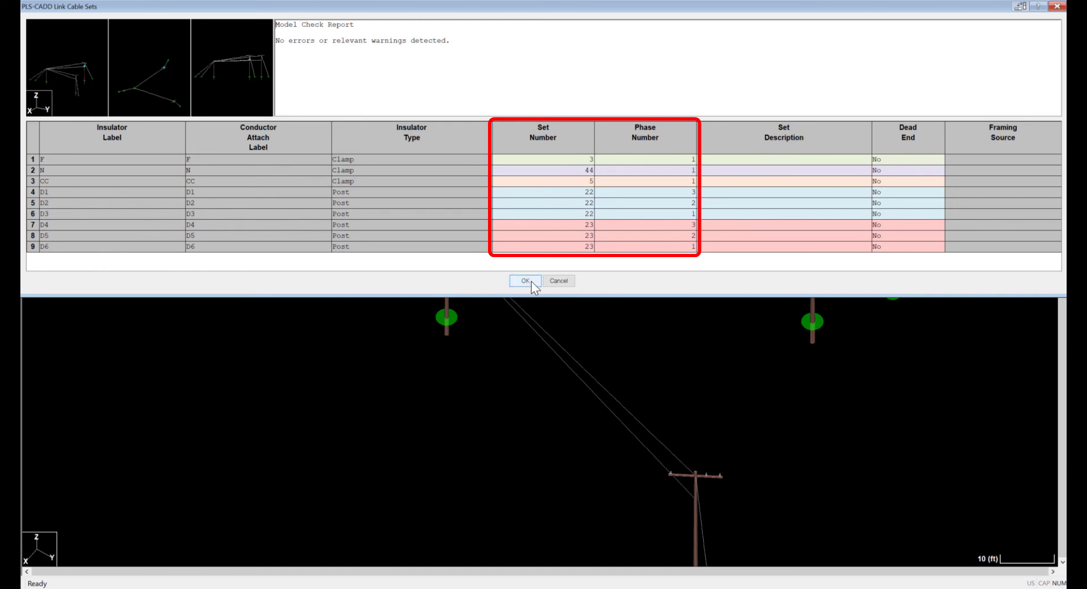
pyautogui.click(524, 281)
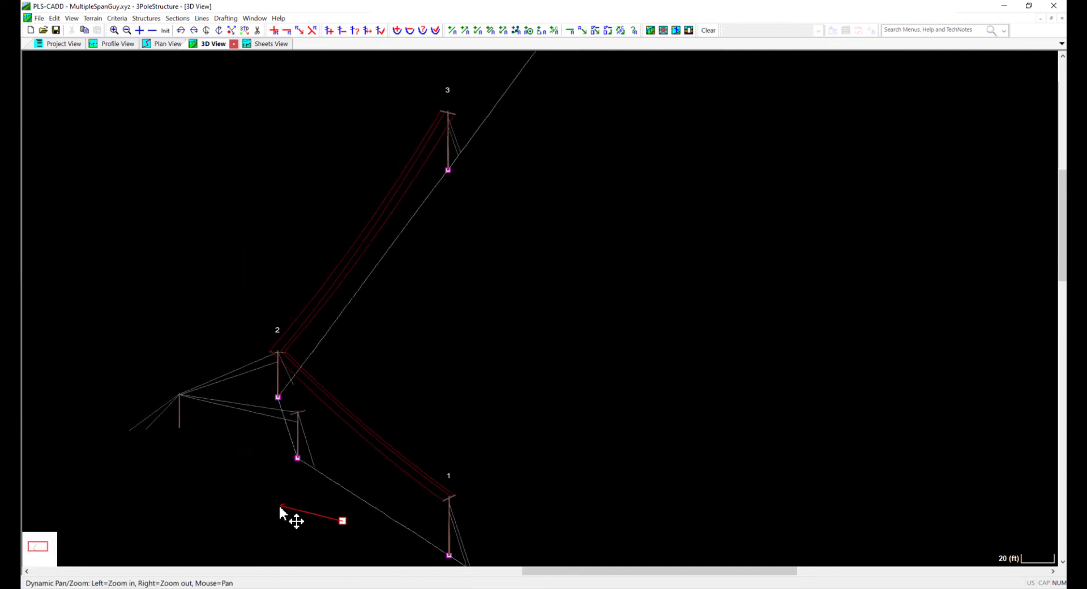
# - Pan and zoom the 3D view in on the span guys around structure 2
pyautogui.moveTo(285, 512); pyautogui.dragTo(312, 493)
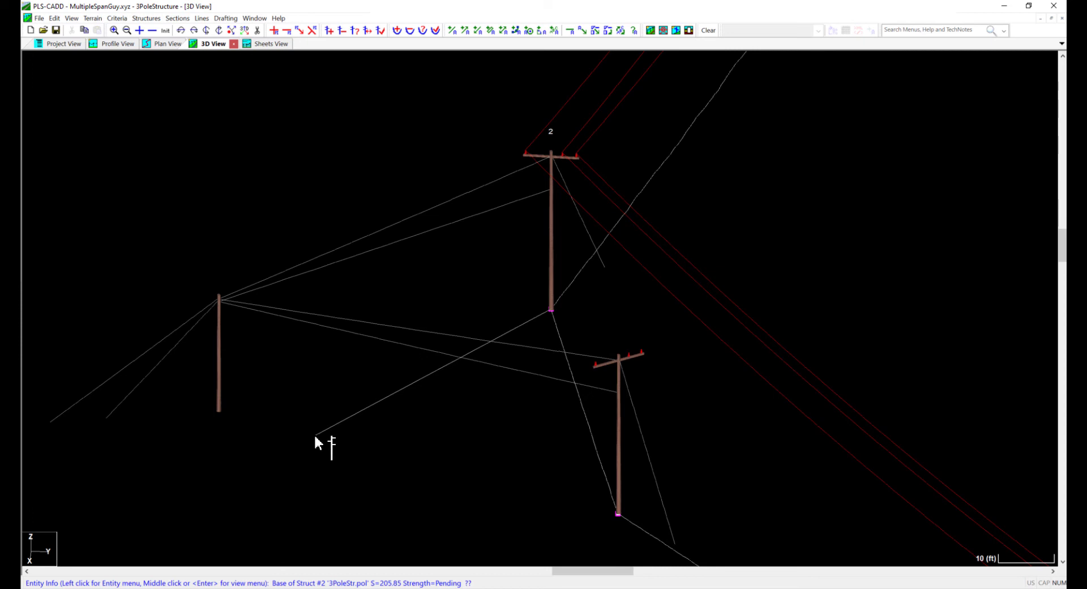
pyautogui.moveTo(381, 424)
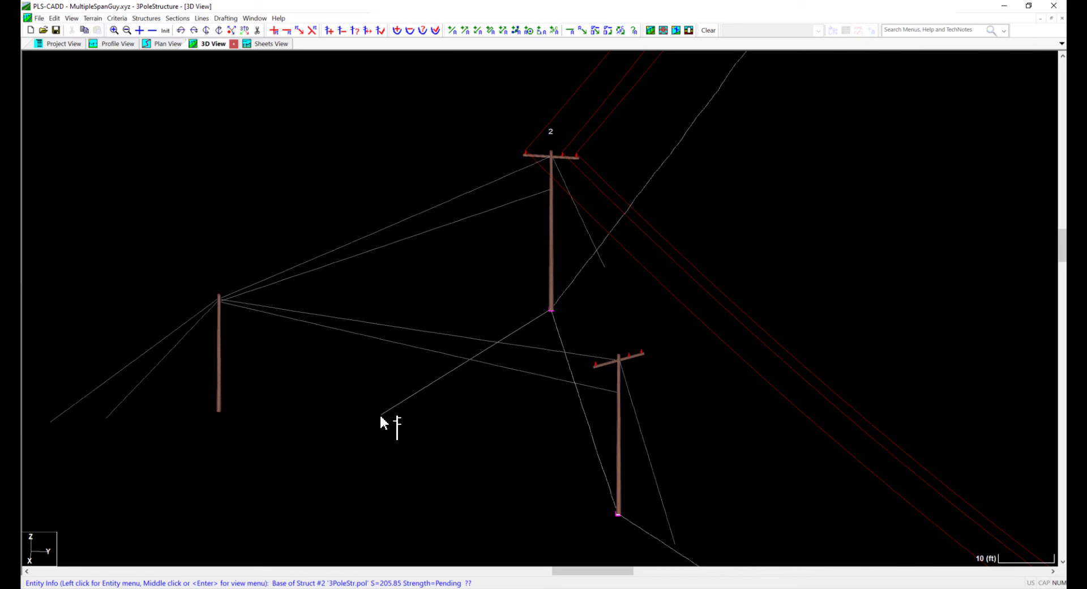
pyautogui.moveTo(361, 430)
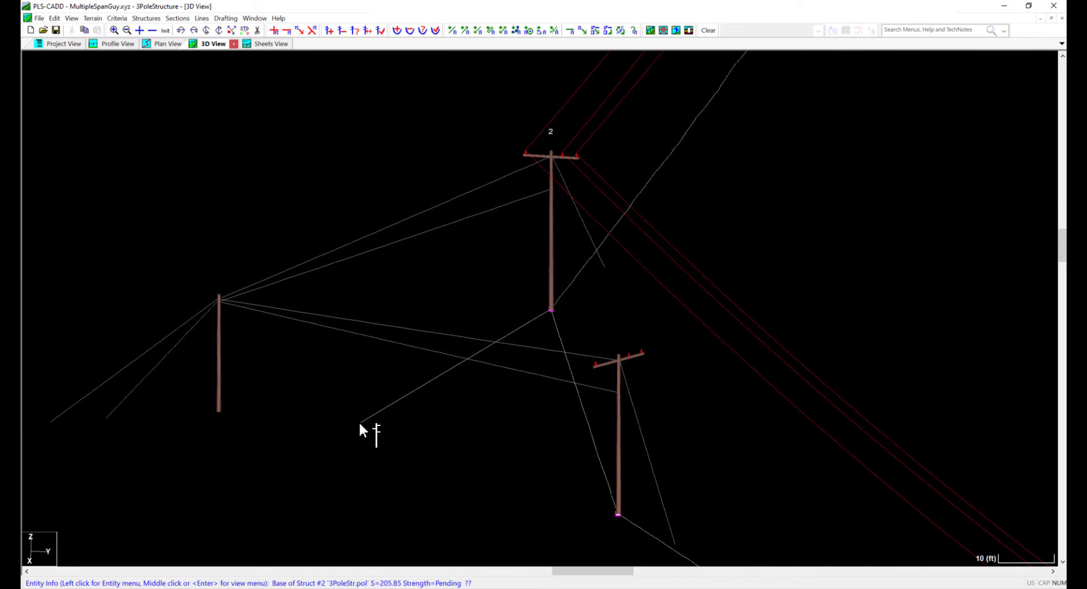
pyautogui.moveTo(346, 444)
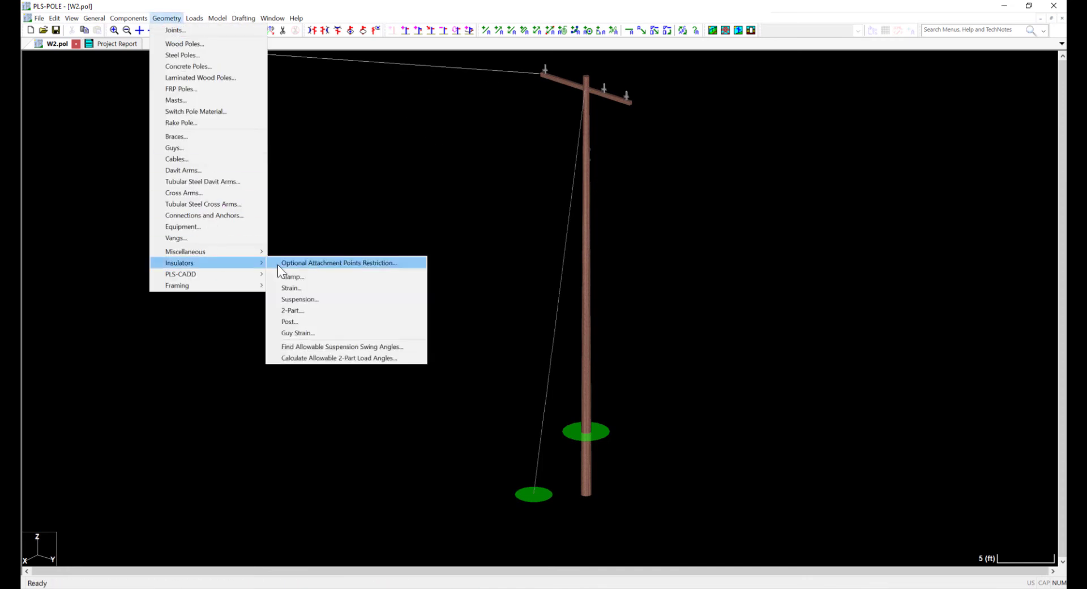
# - Review W2's clamp insulators and make F and N dead-end link sets 59 and 60
pyautogui.click(292, 276)
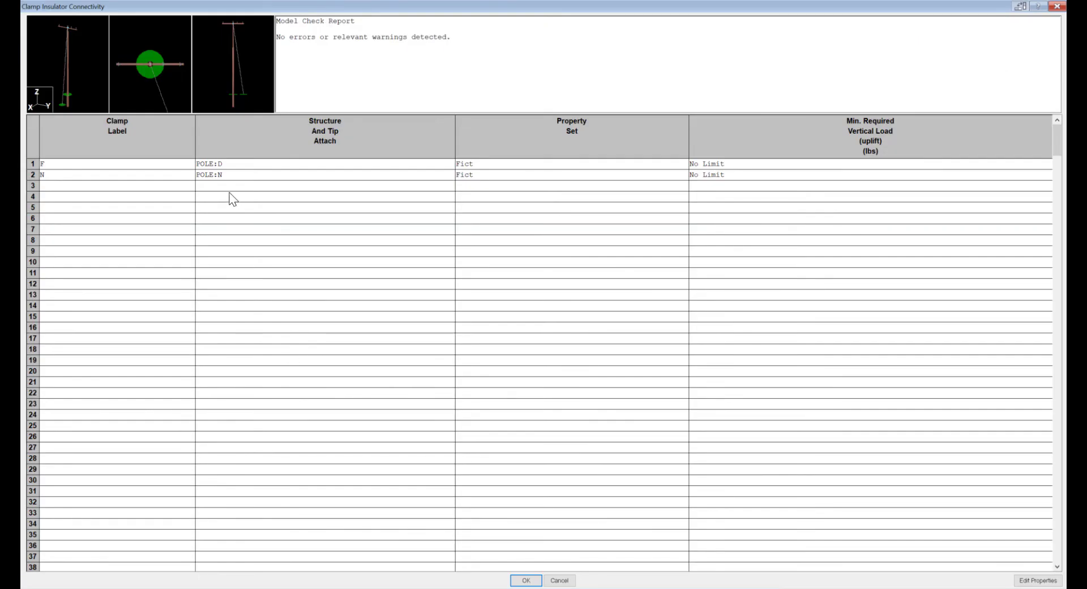
pyautogui.moveTo(233, 172)
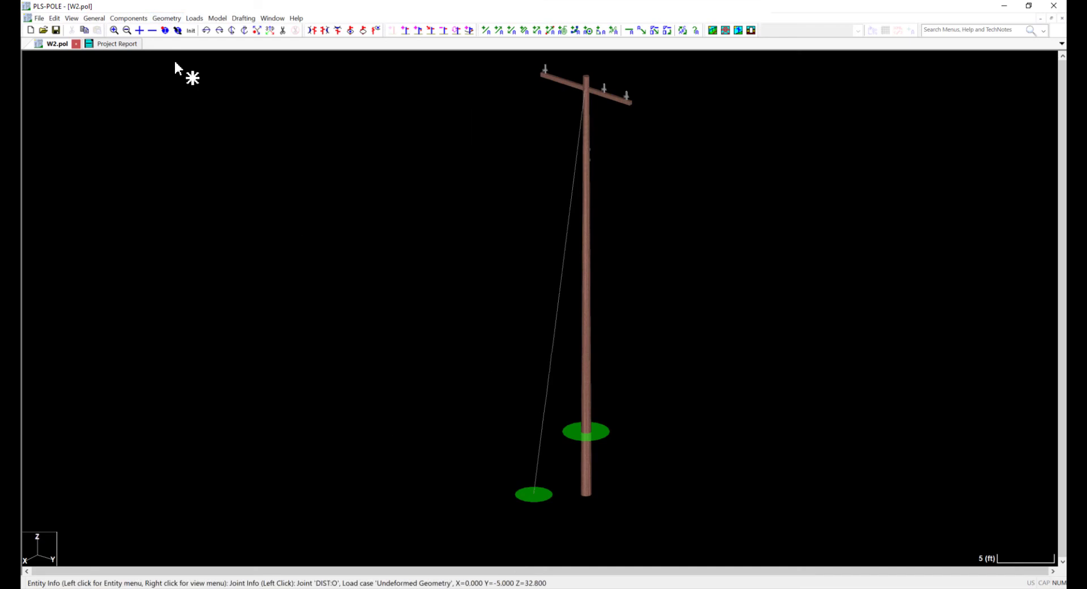
pyautogui.click(166, 18)
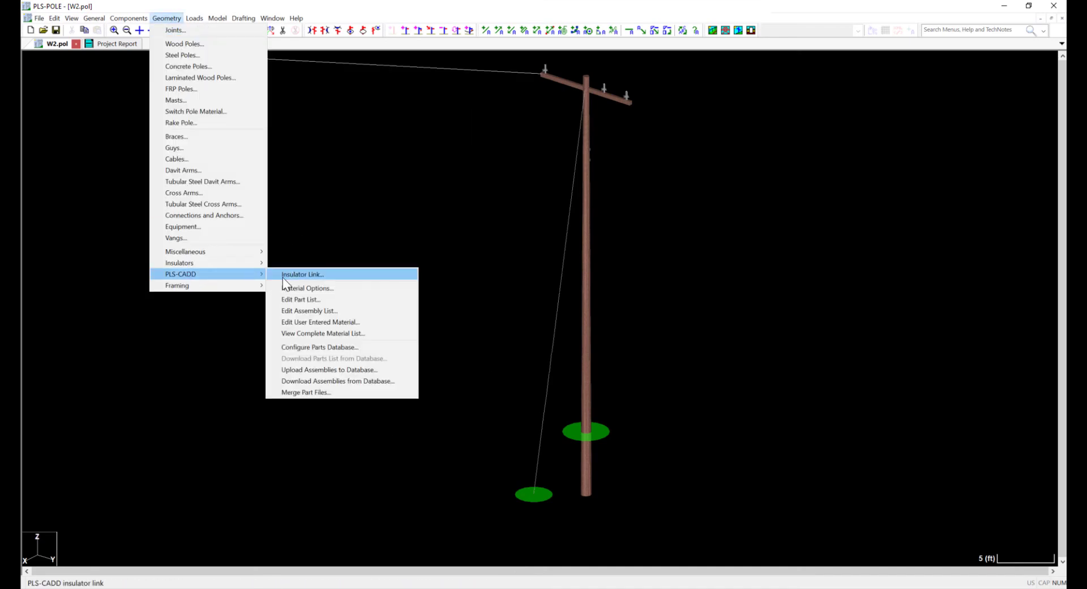
pyautogui.click(302, 274)
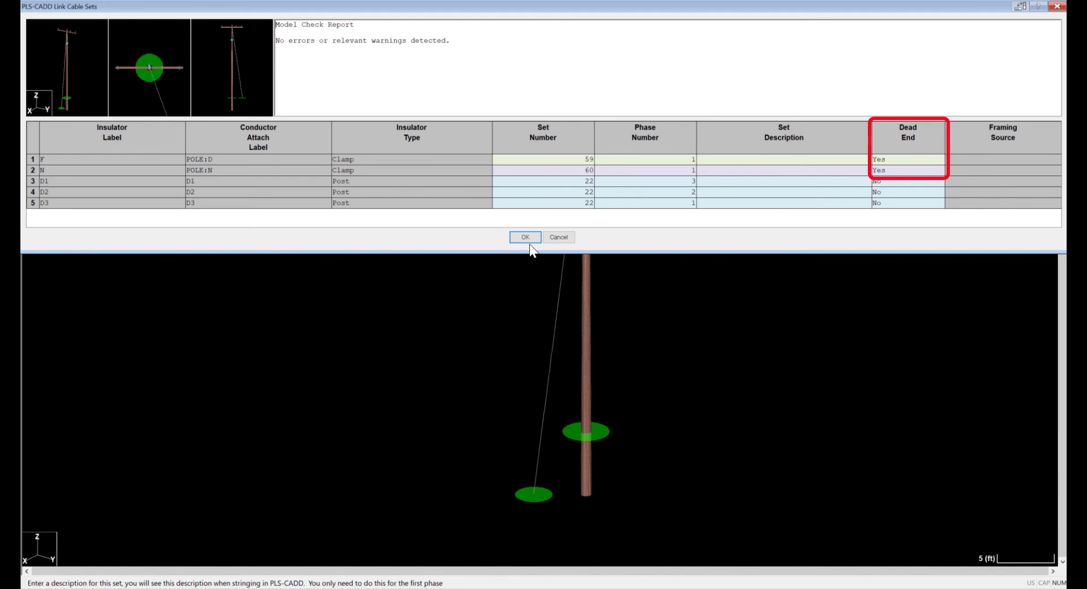
pyautogui.click(525, 237)
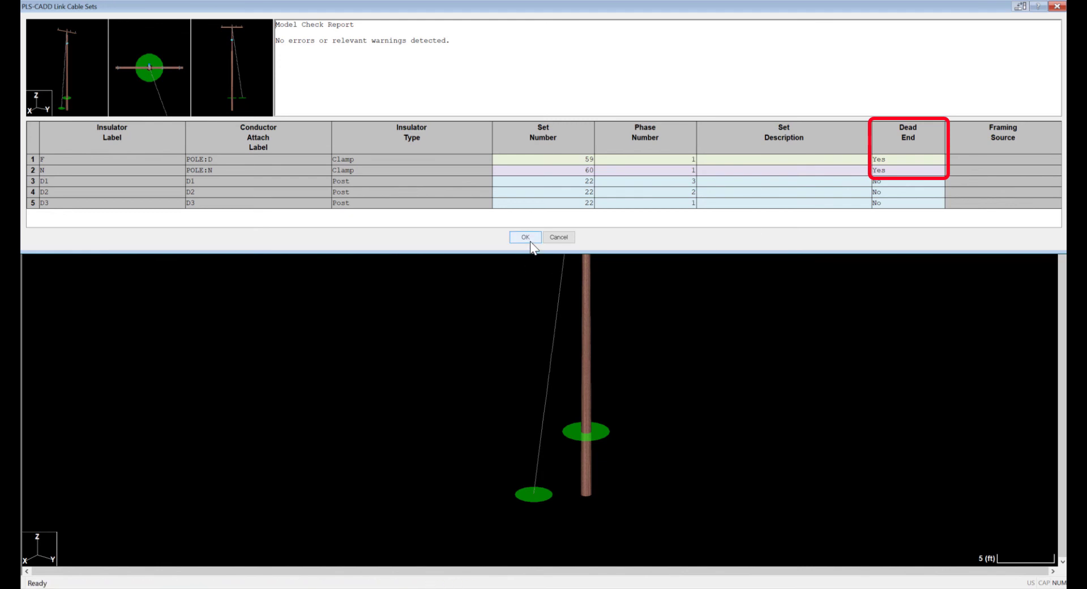
pyautogui.click(525, 237)
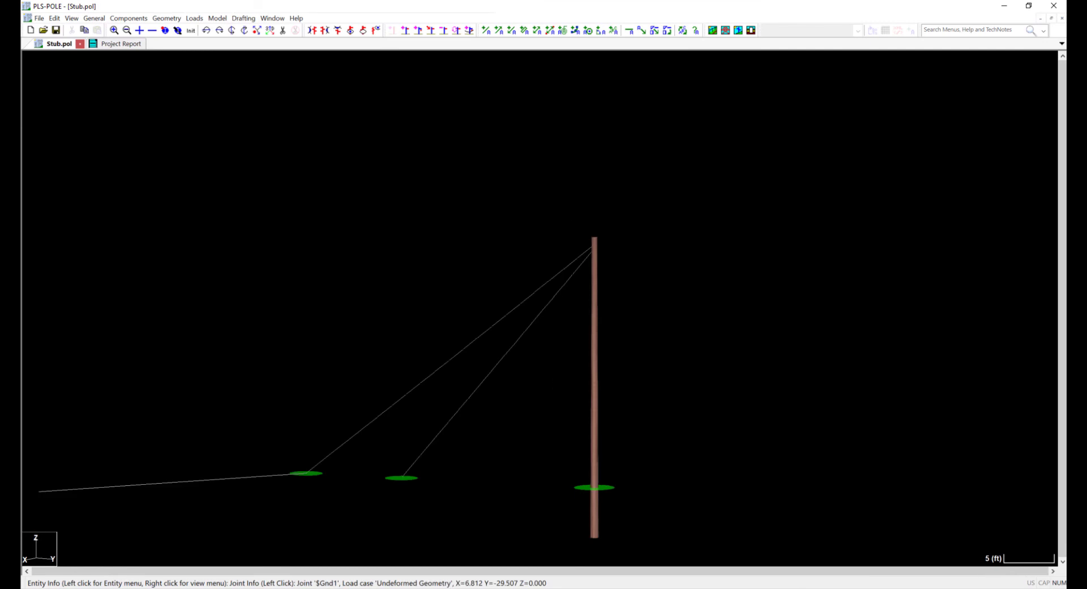
# - Orbit the stub pole and review clamps S1–S4 attached to guy points g1–g4
pyautogui.moveTo(858, 360); pyautogui.dragTo(631, 330)
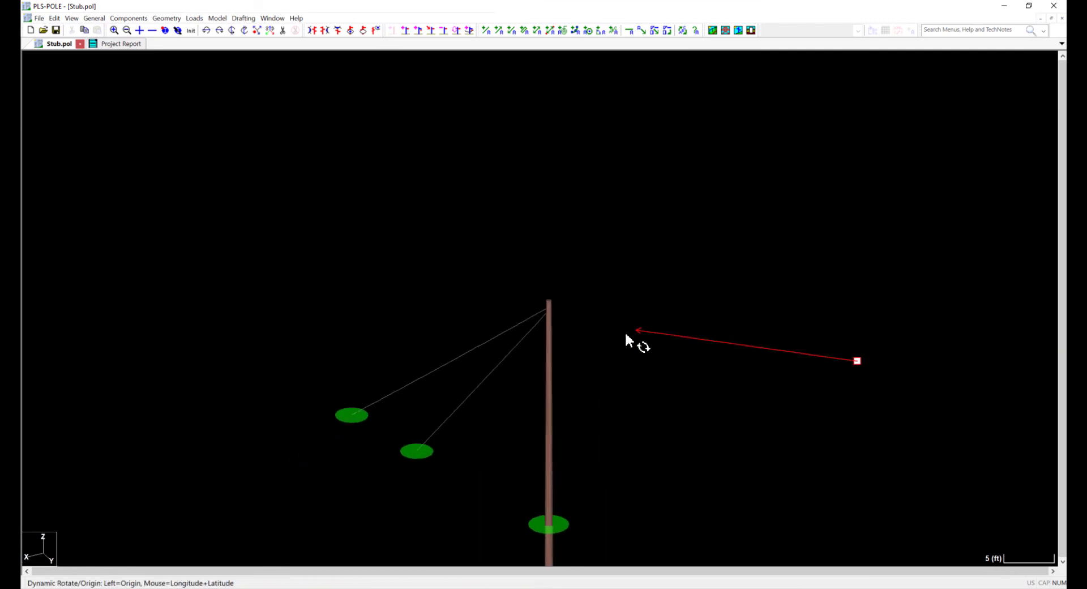
pyautogui.moveTo(627, 333); pyautogui.dragTo(666, 363)
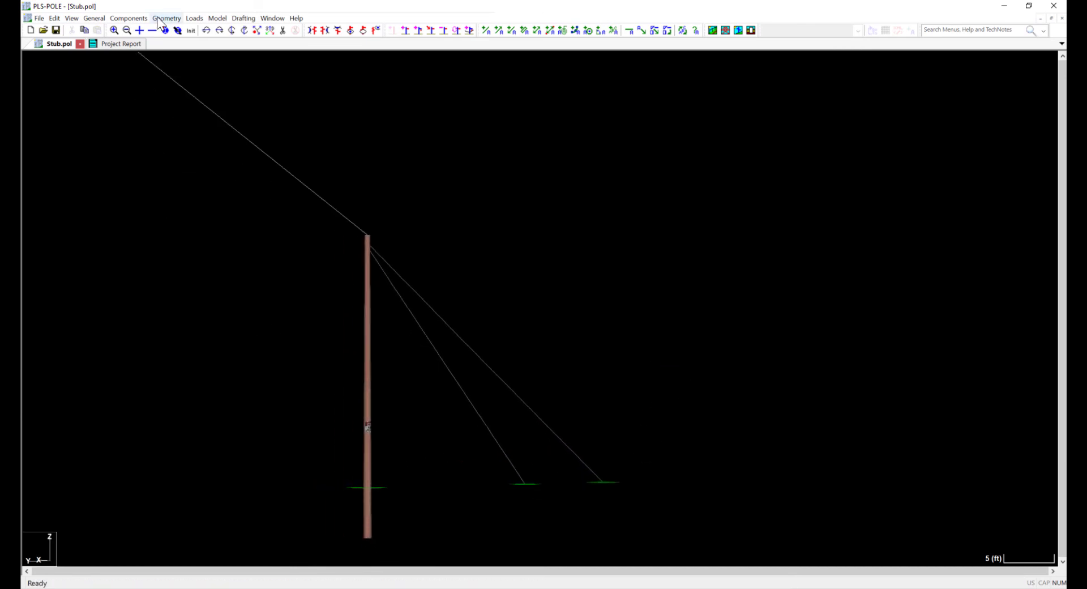
pyautogui.click(167, 17)
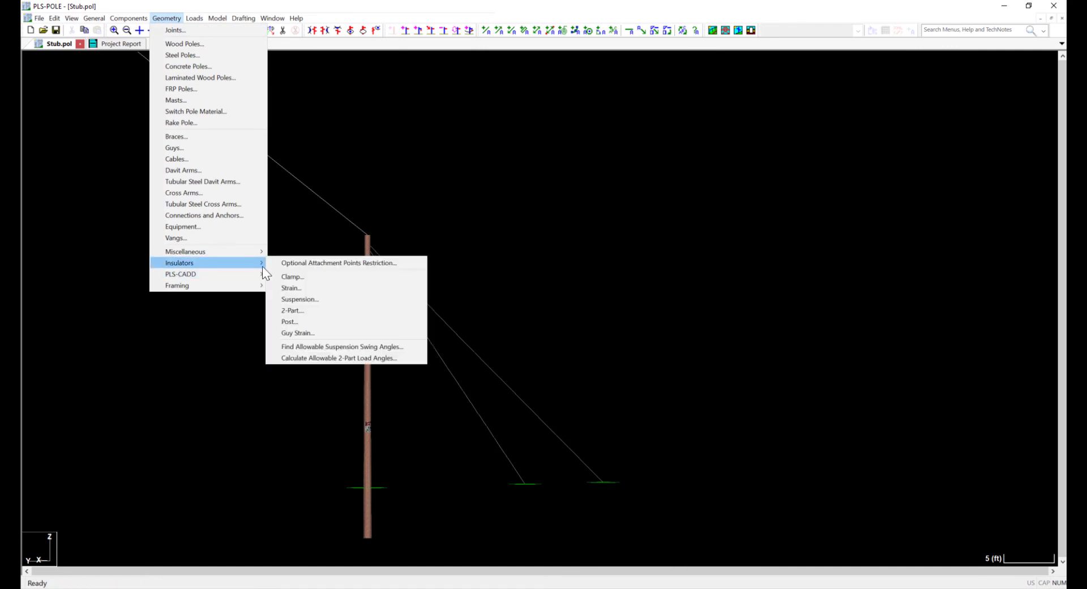
pyautogui.click(292, 277)
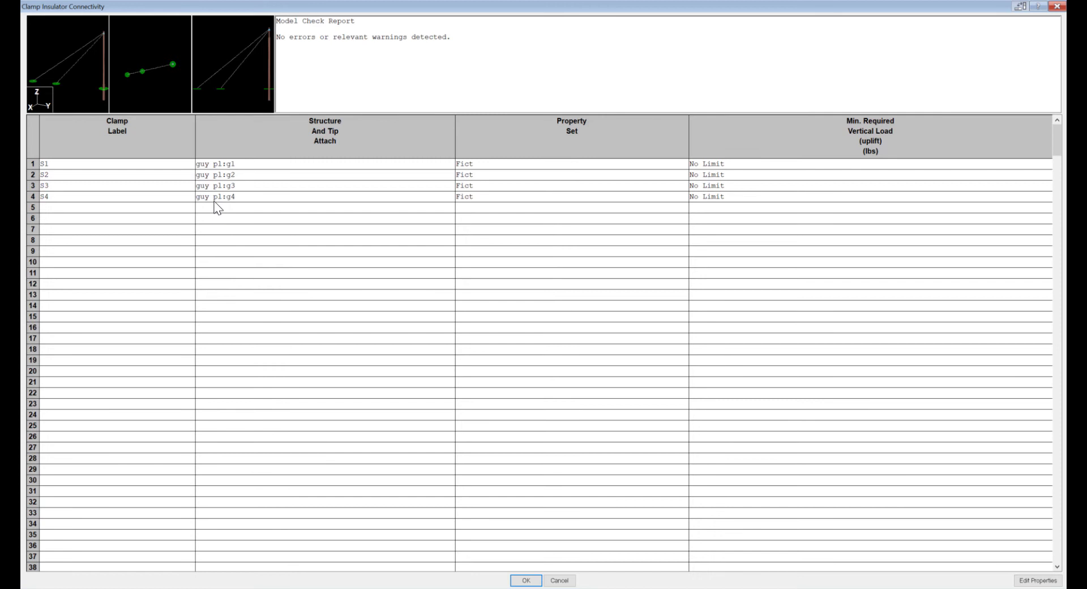
pyautogui.moveTo(231, 225)
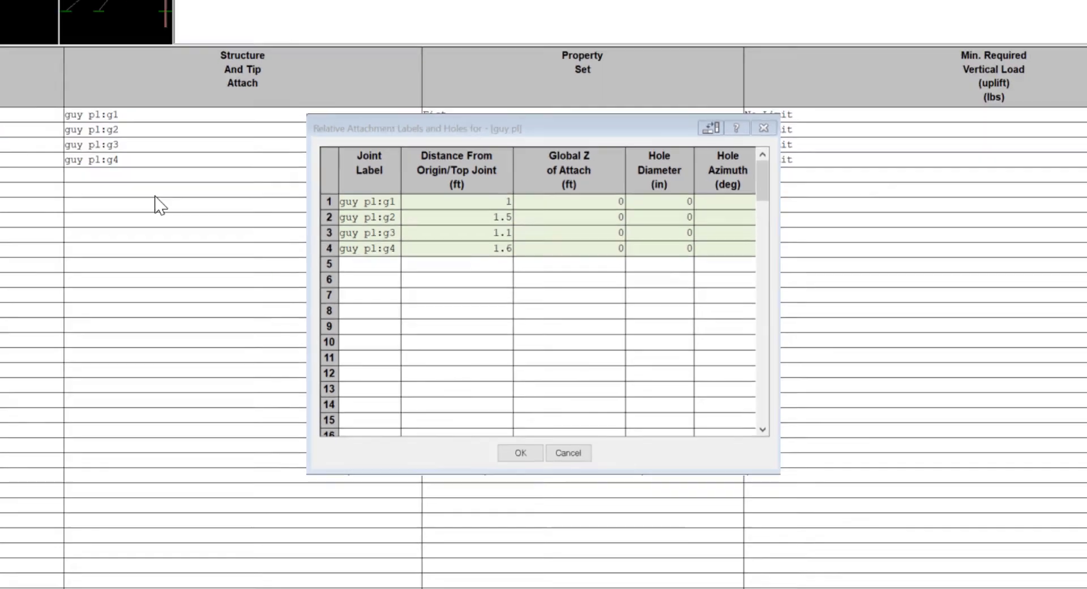
pyautogui.click(520, 452)
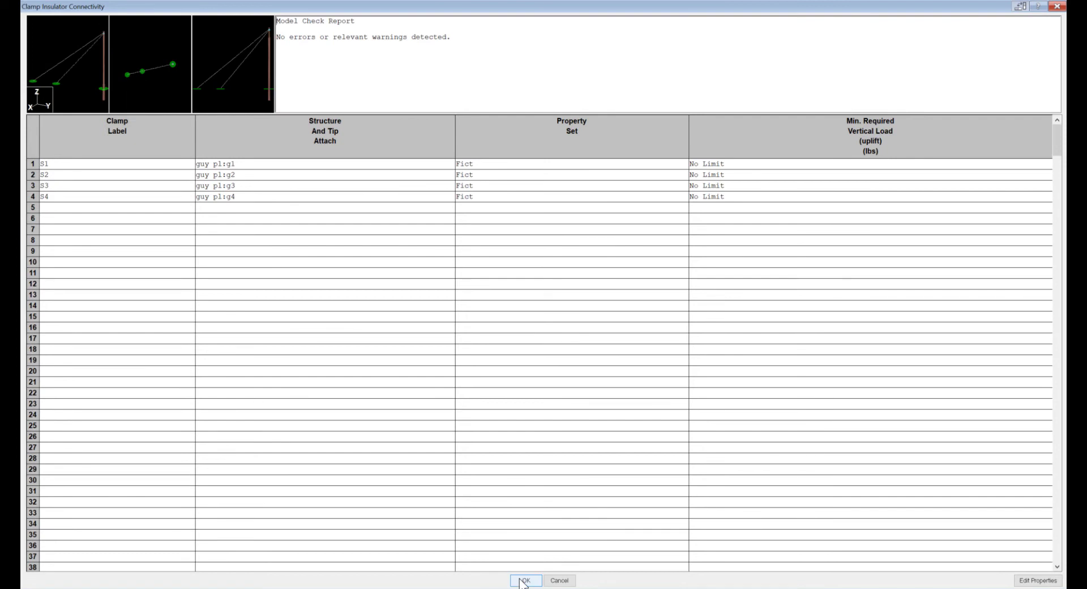
# - Accept the stub clamp connections and make S1–S4 dead-end link sets 57–60
pyautogui.click(525, 581)
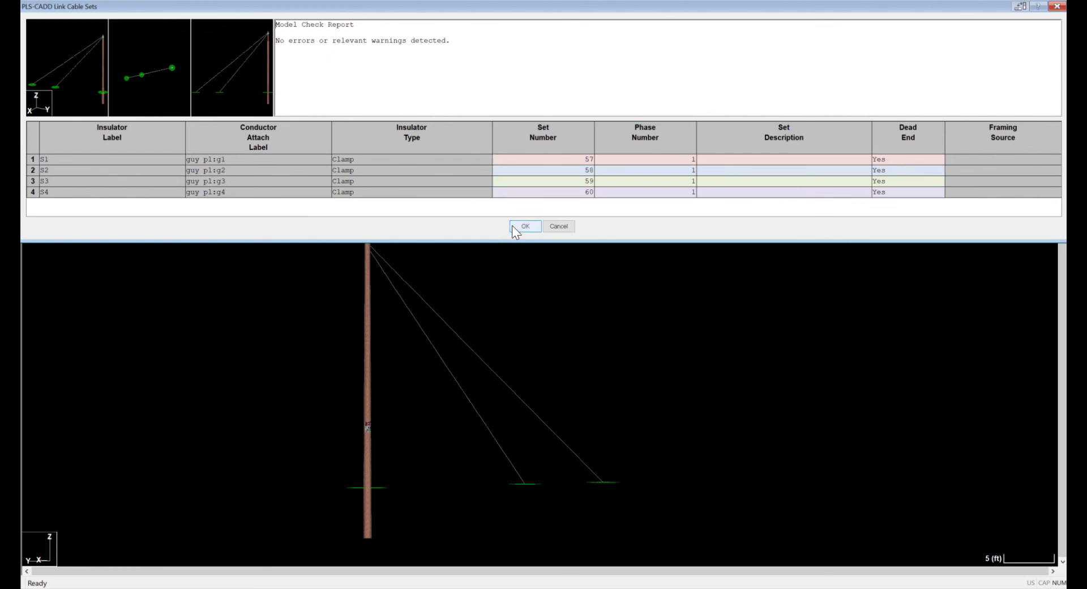
pyautogui.click(525, 226)
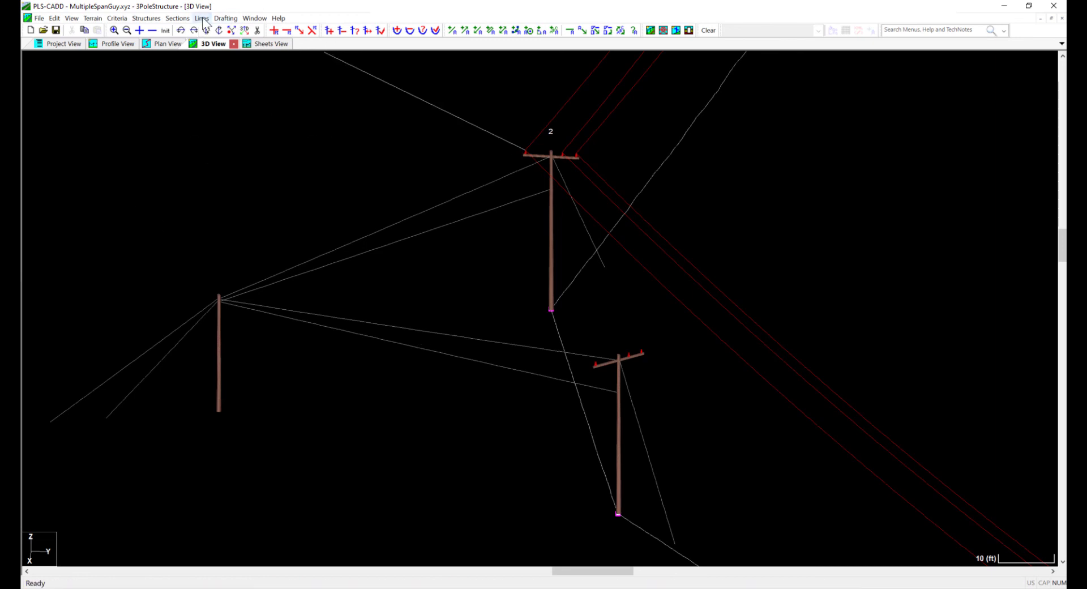
# - Make CorrectSpanGuys the only visible line and zoom in on stub pole #5
pyautogui.click(201, 18)
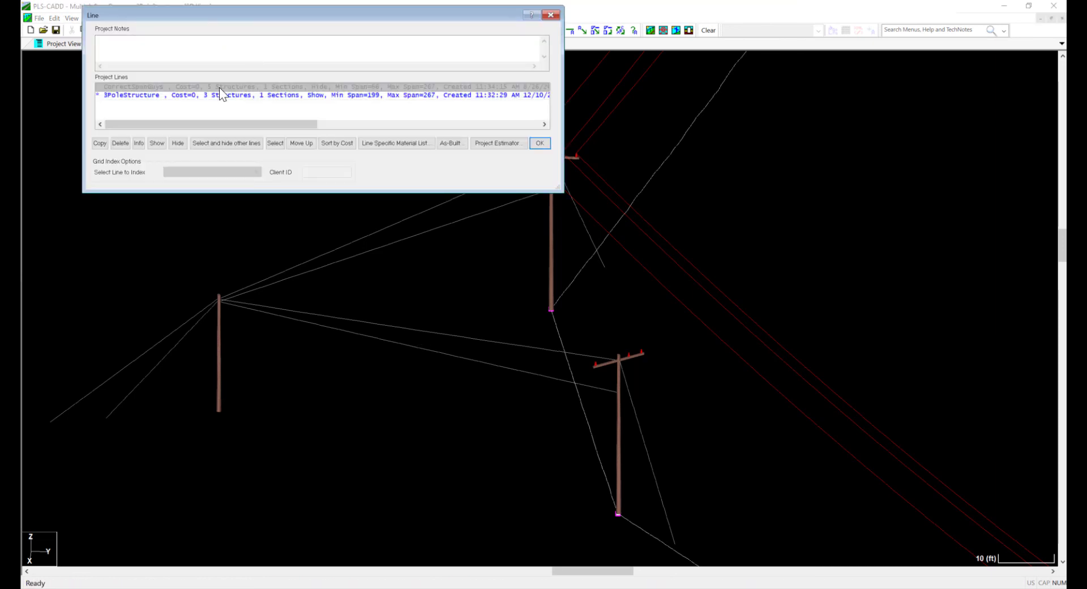
pyautogui.click(226, 142)
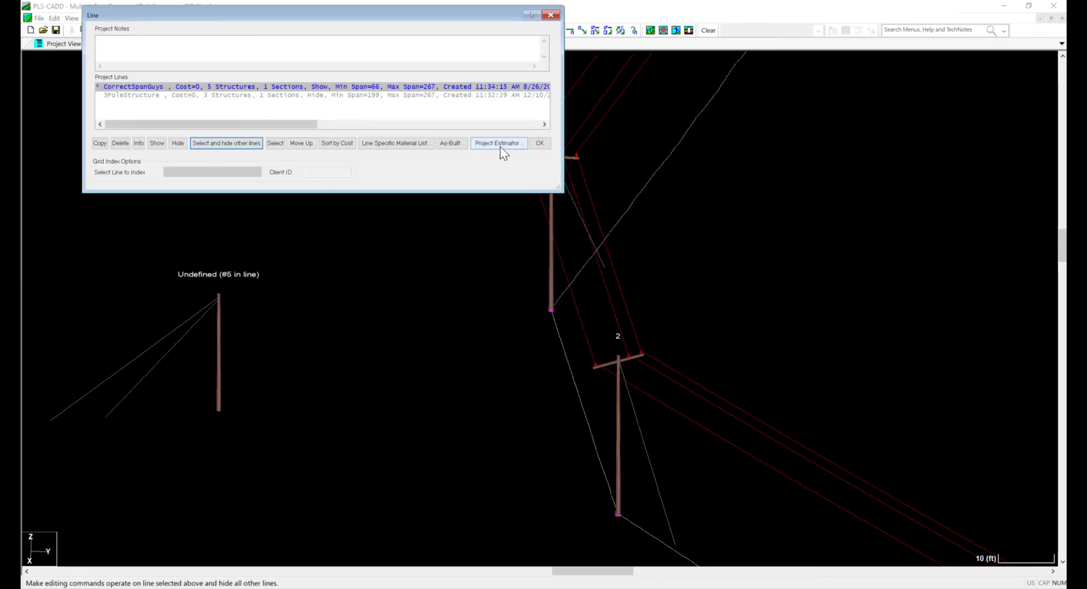
pyautogui.click(540, 143)
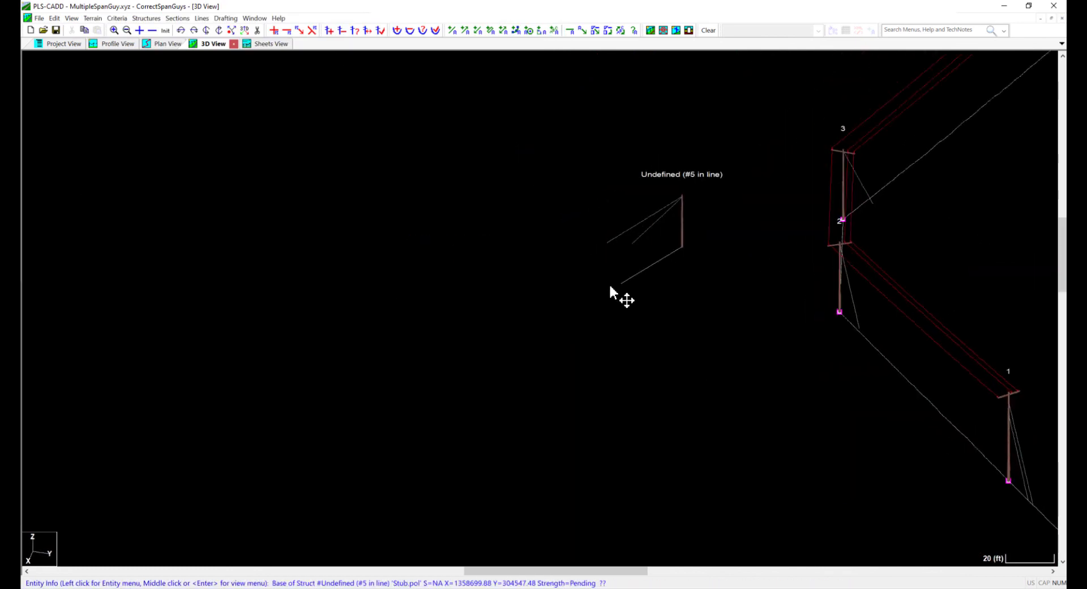
pyautogui.scroll(-3)
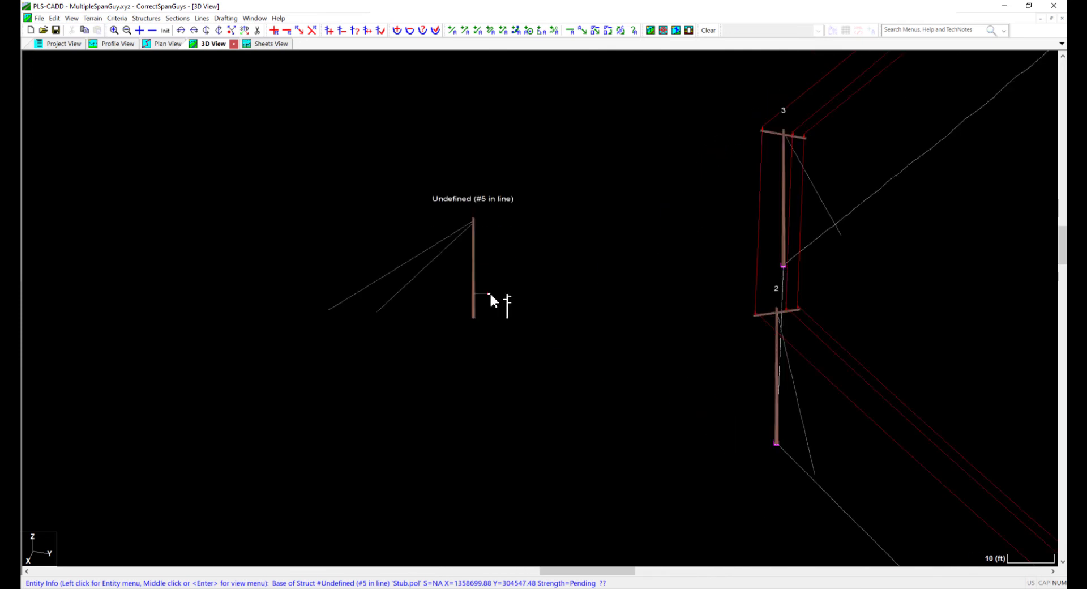
pyautogui.click(177, 18)
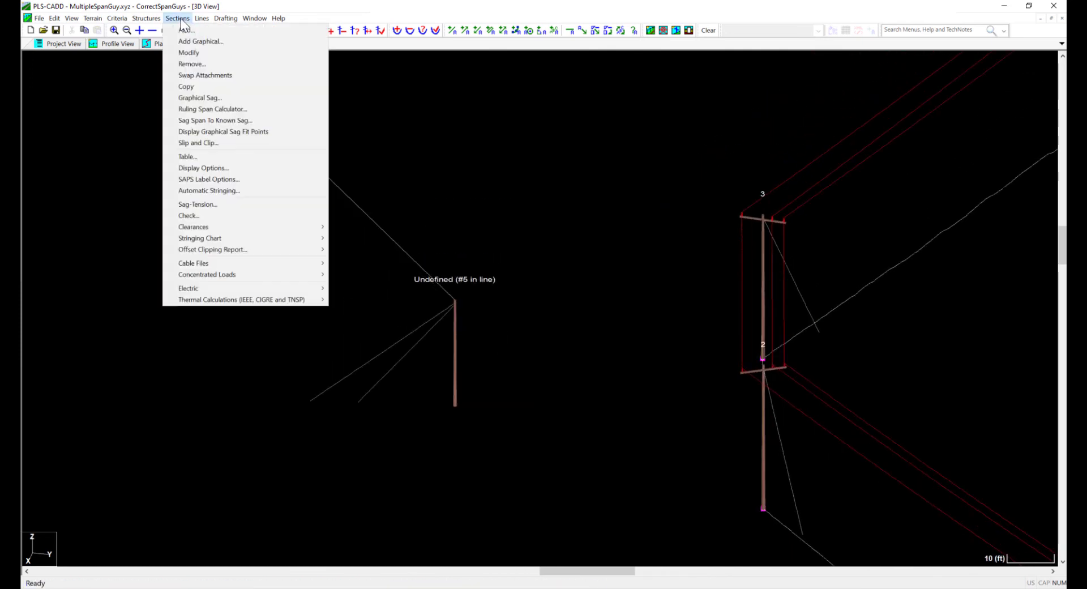
# - String guy sets 59 and 60 as steel wire tensioned at 770 lbs
pyautogui.click(200, 41)
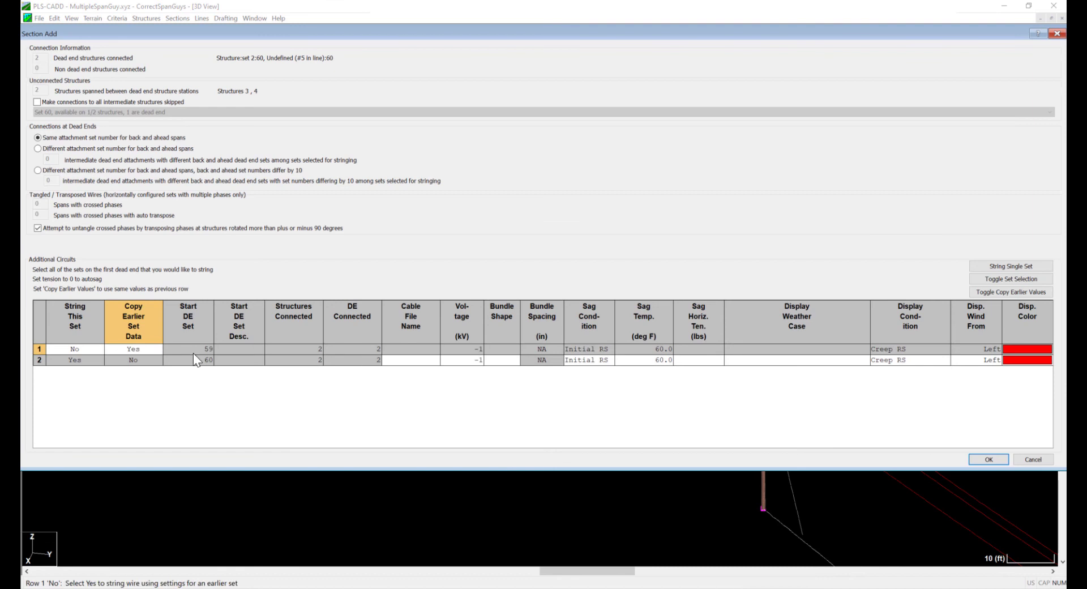
pyautogui.click(410, 359)
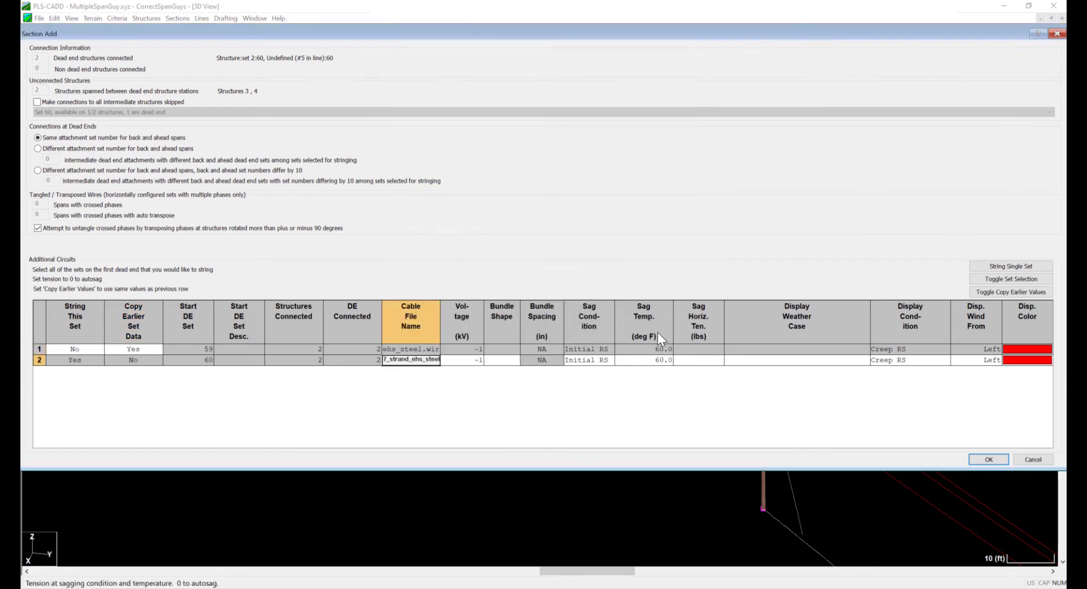
pyautogui.click(461, 360)
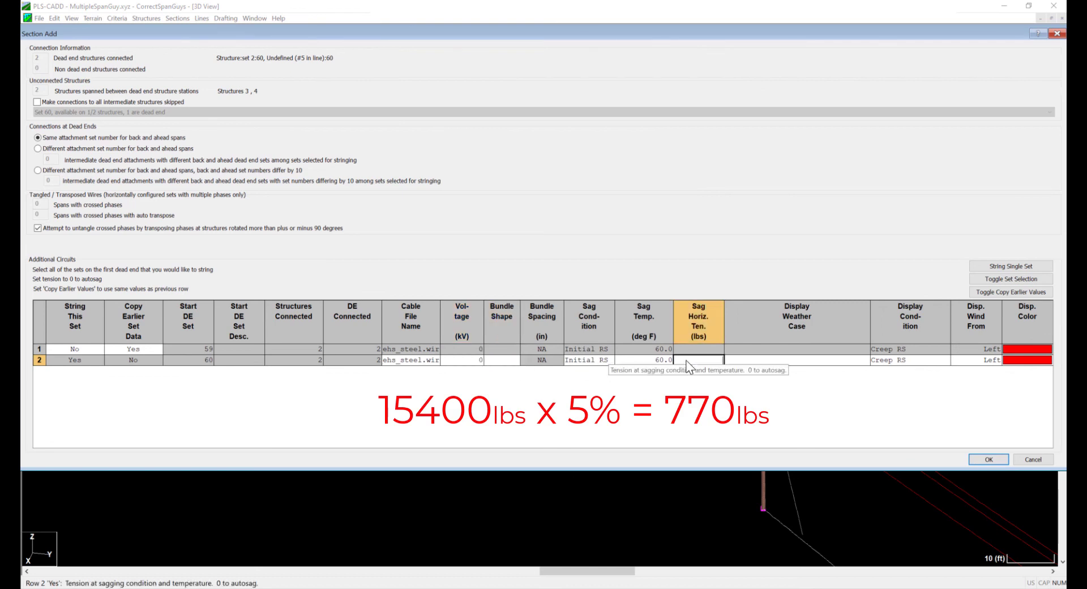
pyautogui.write('770.0')
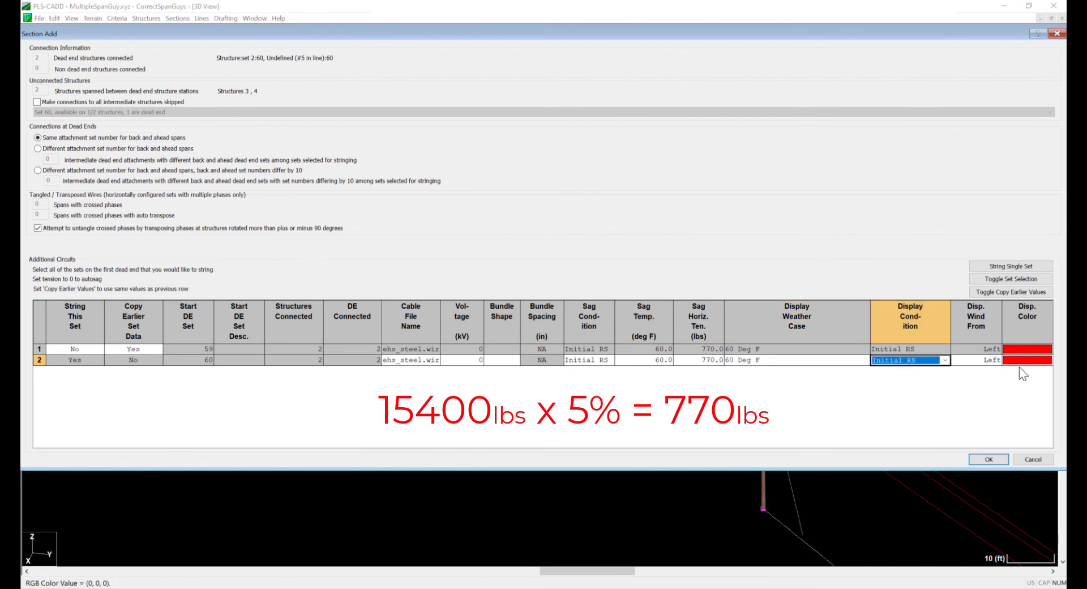
pyautogui.click(1026, 359)
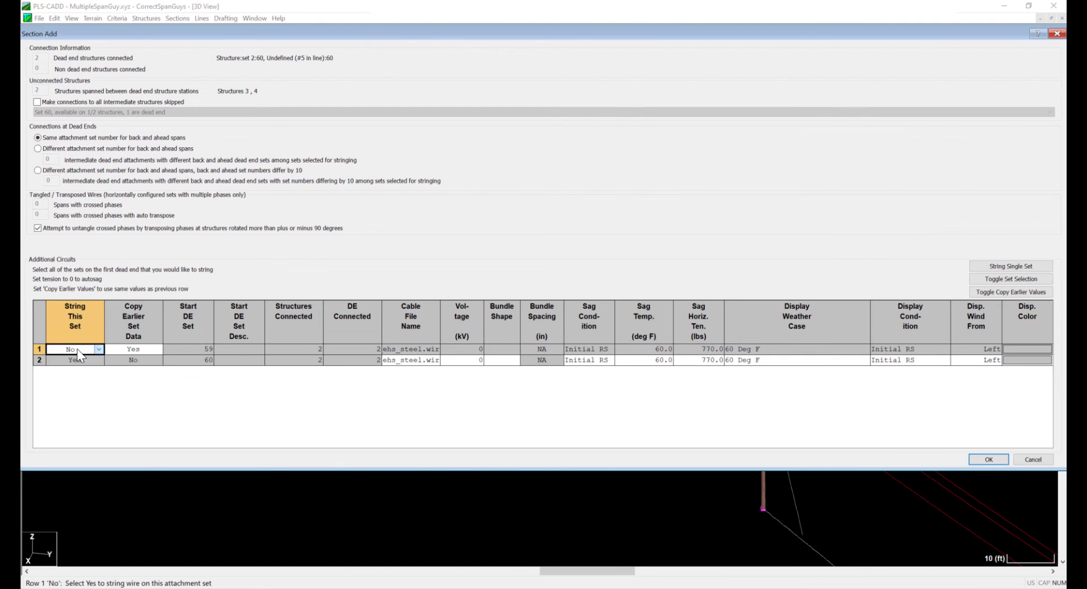
pyautogui.click(73, 348)
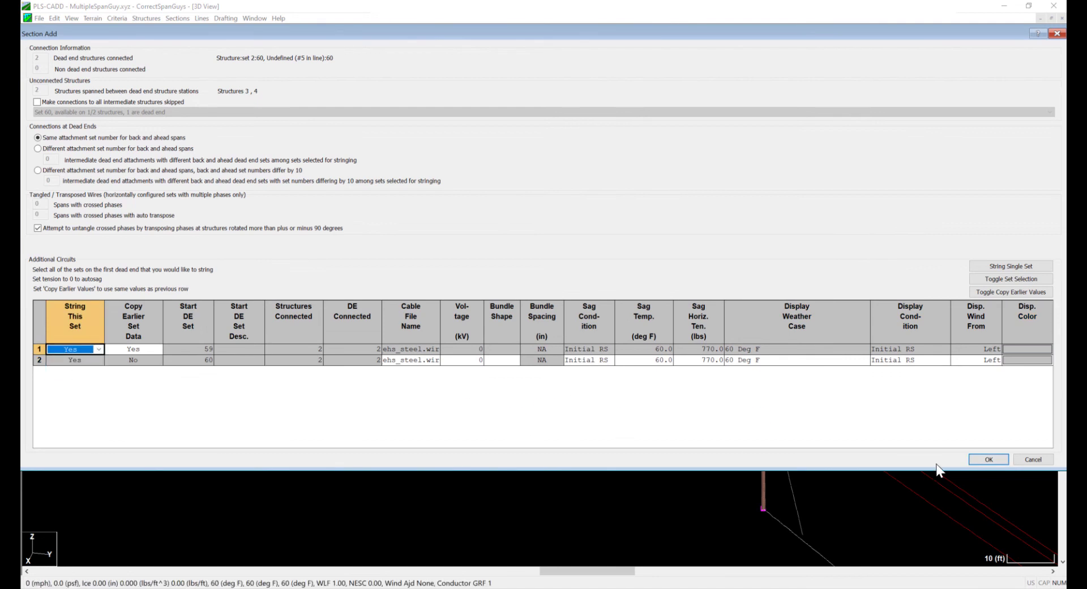
pyautogui.click(988, 460)
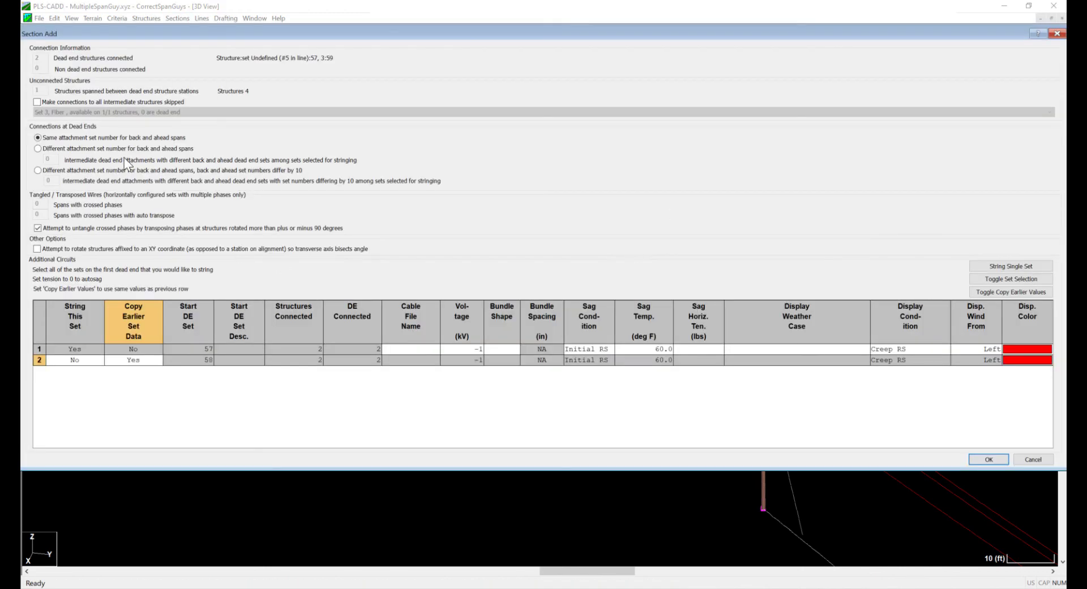
# - String sets 57 and 58 with the ehs_steel cable, displayed at Initial RS
pyautogui.click(74, 360)
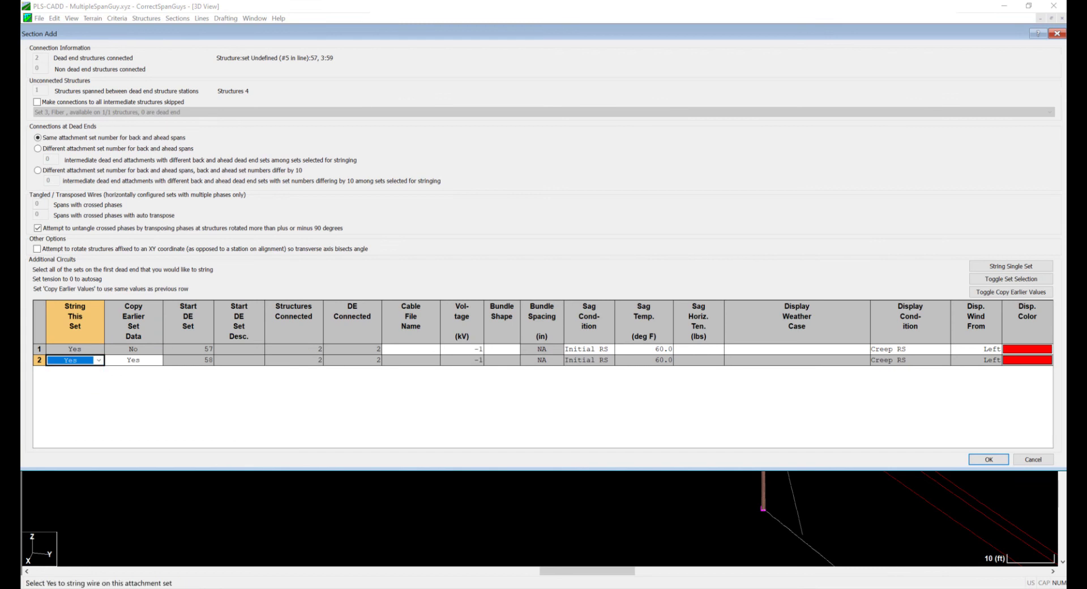
pyautogui.click(410, 349)
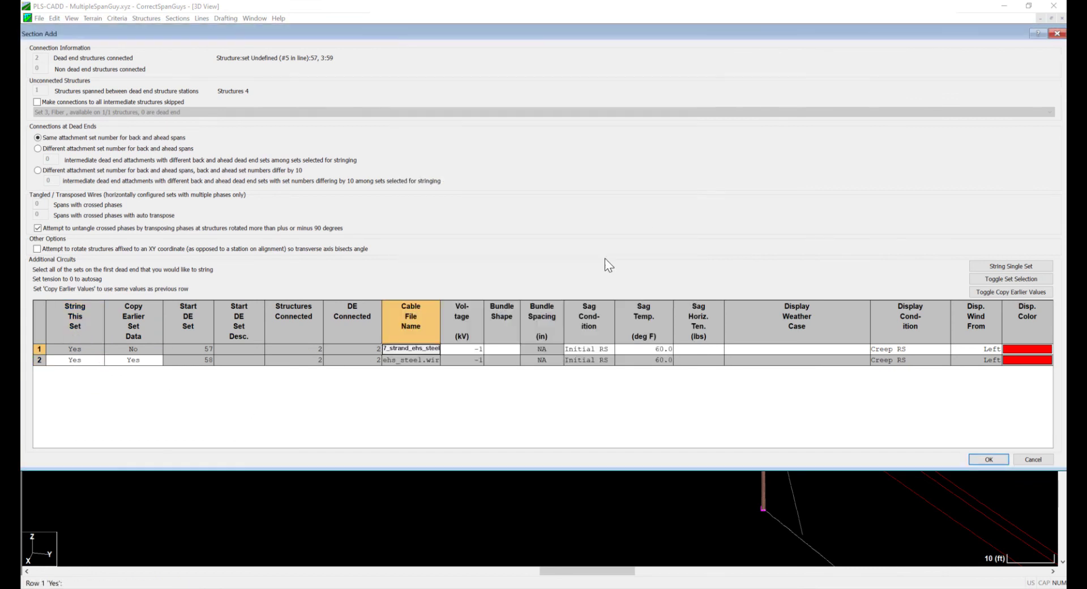
pyautogui.click(698, 349)
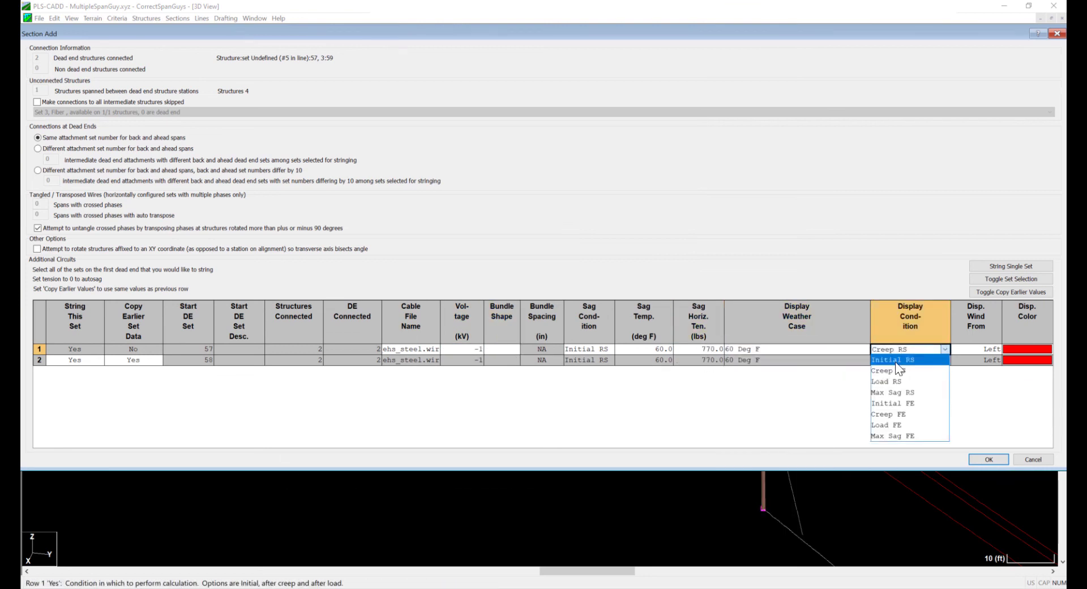
pyautogui.click(1026, 349)
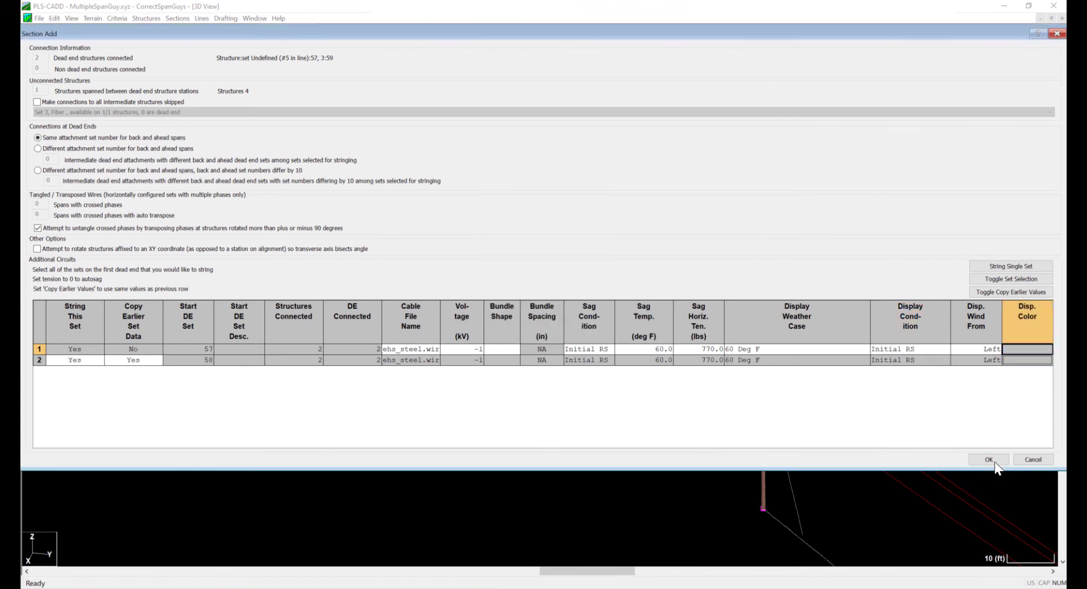
pyautogui.click(987, 459)
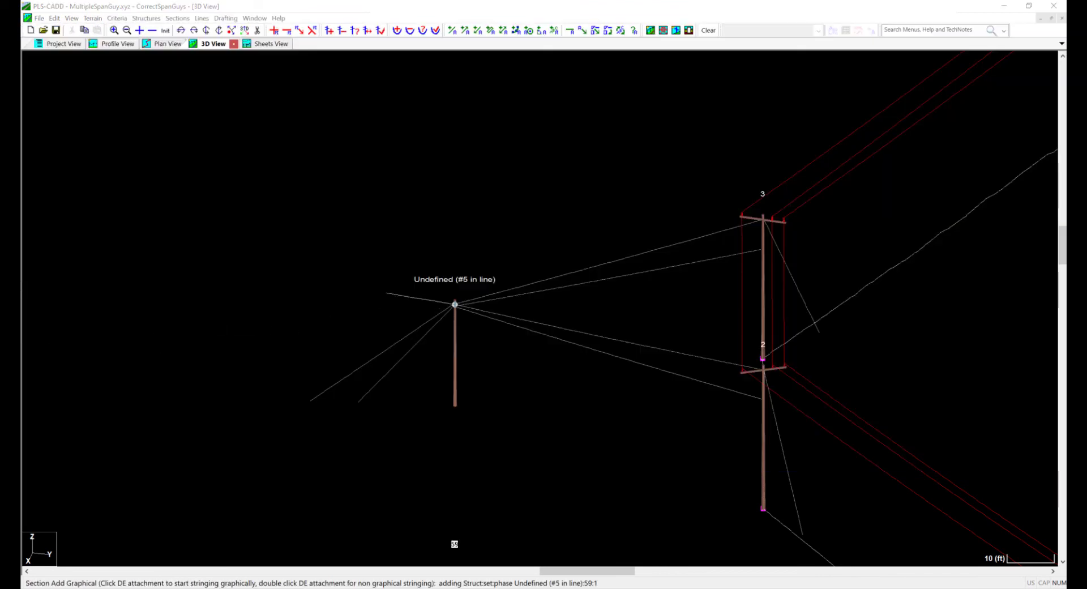
# - Open the SAPS finite element sag-tension settings and choose Level 4 analysis
pyautogui.click(116, 18)
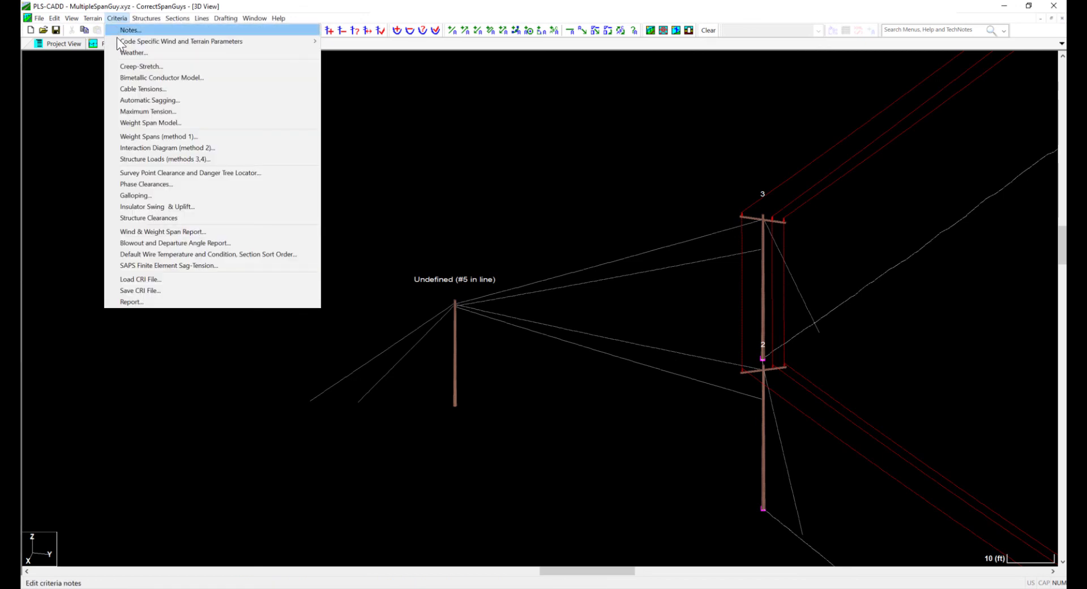
pyautogui.moveTo(146, 90)
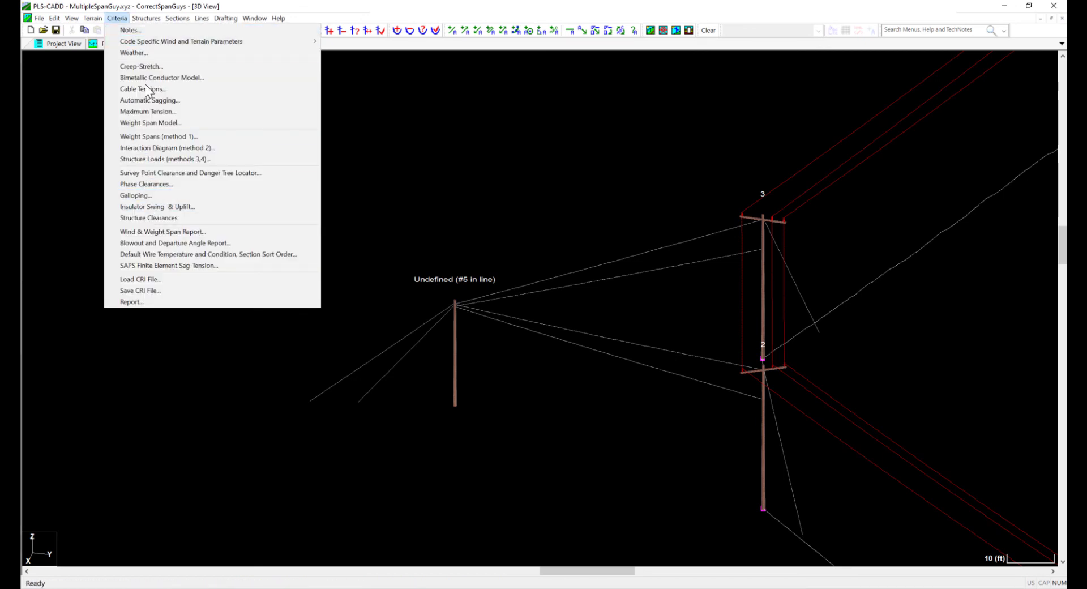
pyautogui.click(169, 265)
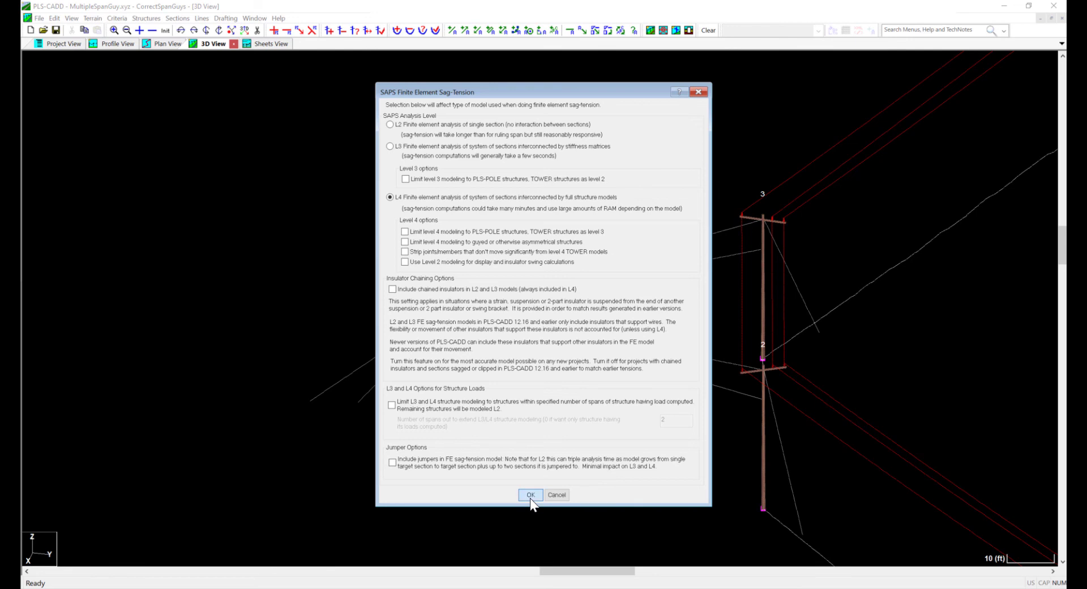
# - Accept the L4 setting and enable display of deformed structure geometry
pyautogui.click(530, 494)
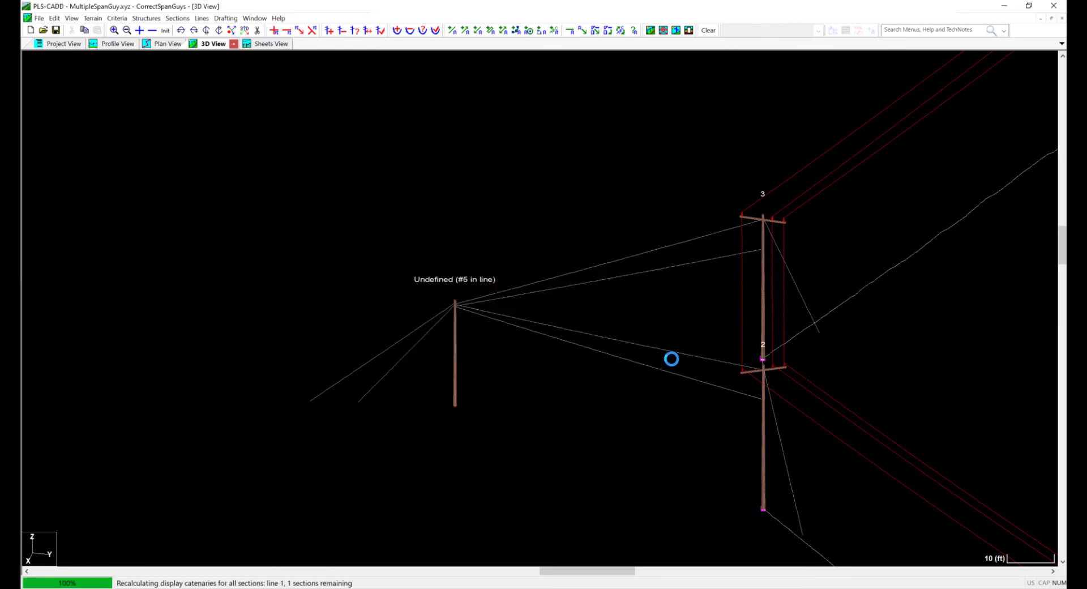
pyautogui.moveTo(916, 314)
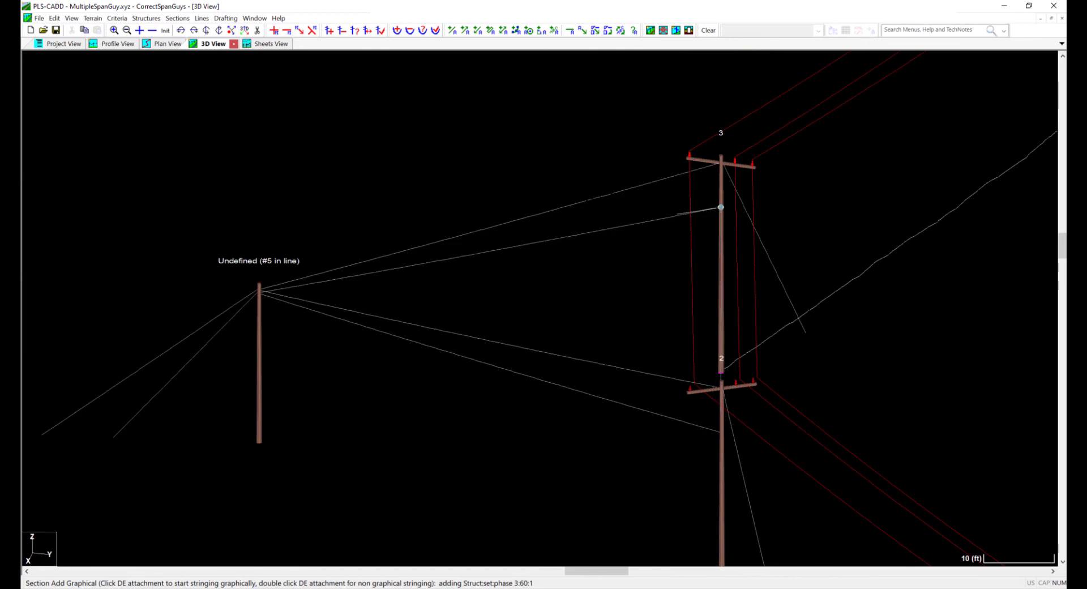
pyautogui.click(146, 18)
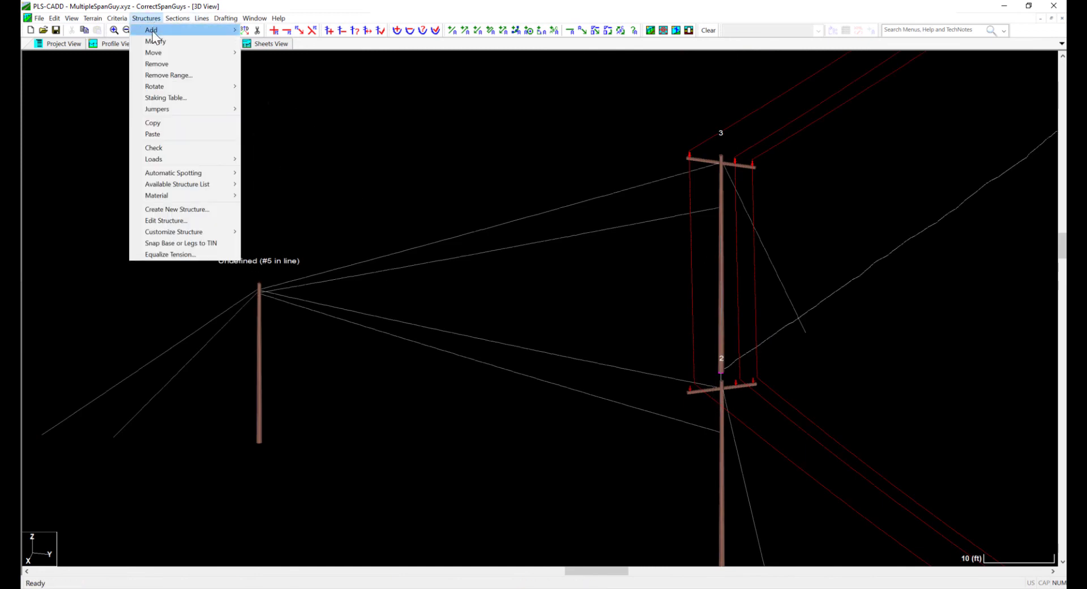
pyautogui.moveTo(172, 120)
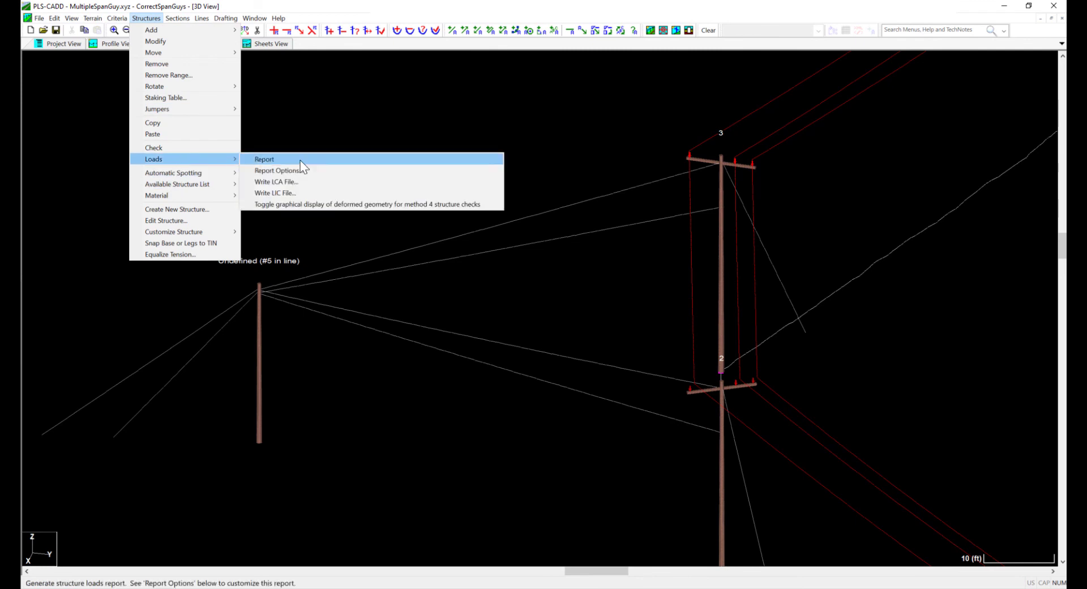
pyautogui.click(365, 204)
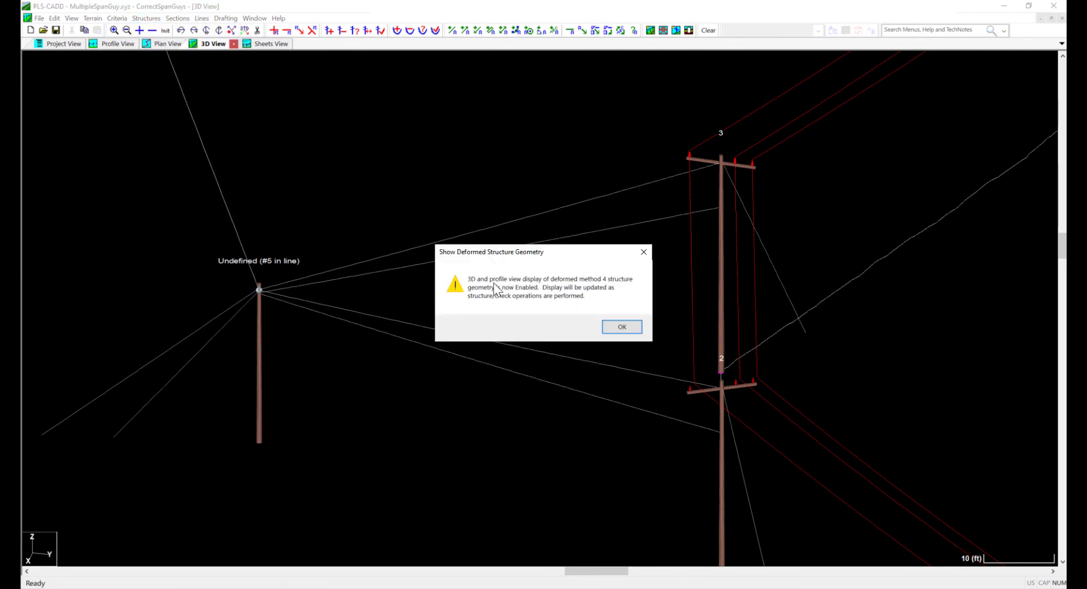
pyautogui.click(621, 327)
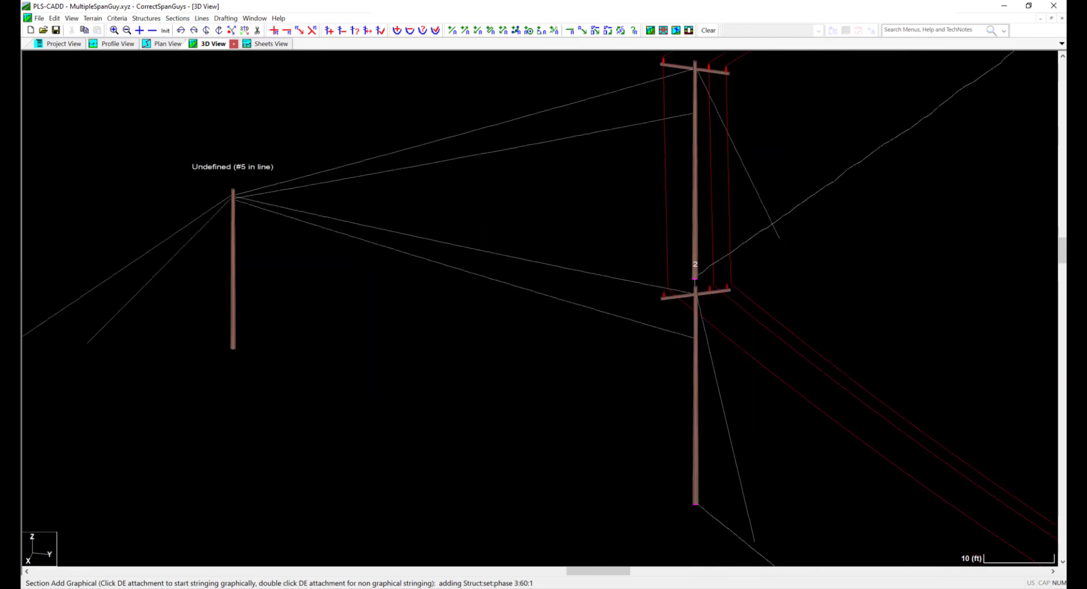
# - Run the structure usage report for structures 2, 3 and stub #5 with finite element sag-tension
pyautogui.click(694, 113)
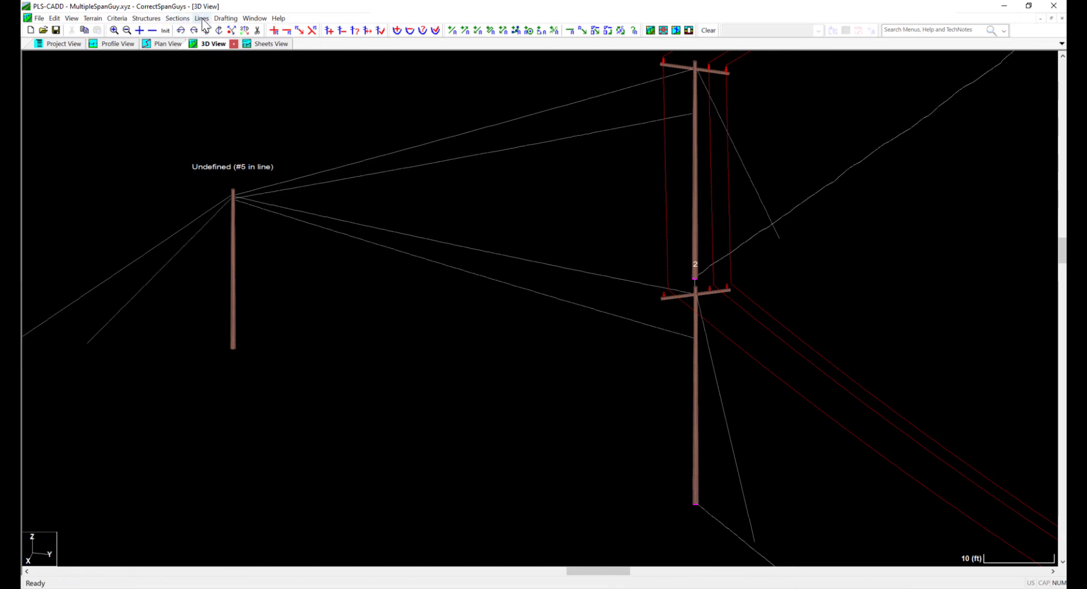
pyautogui.click(202, 18)
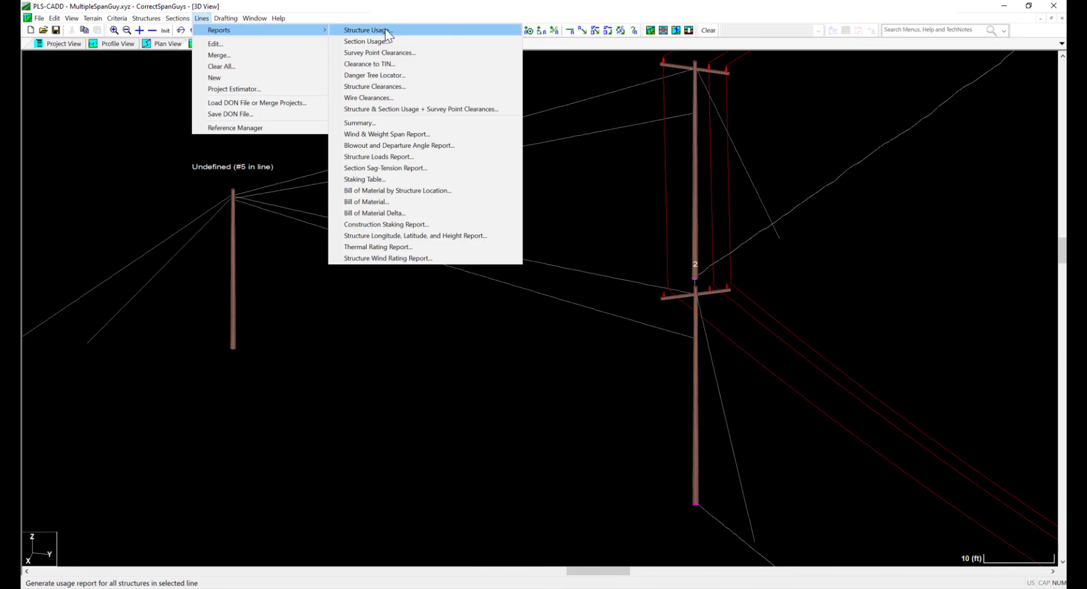
pyautogui.click(365, 30)
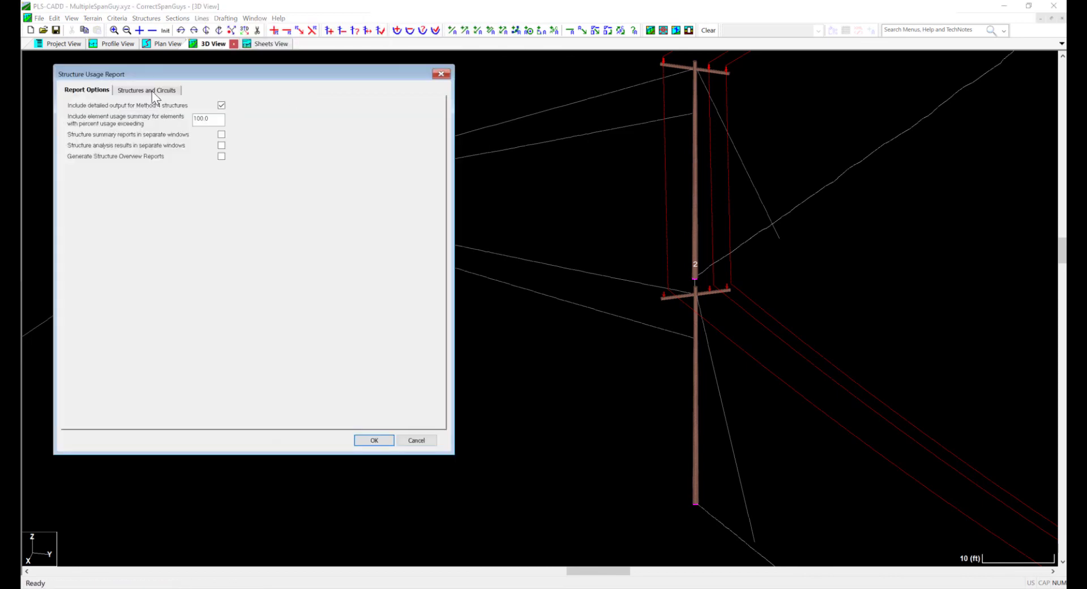
pyautogui.click(145, 90)
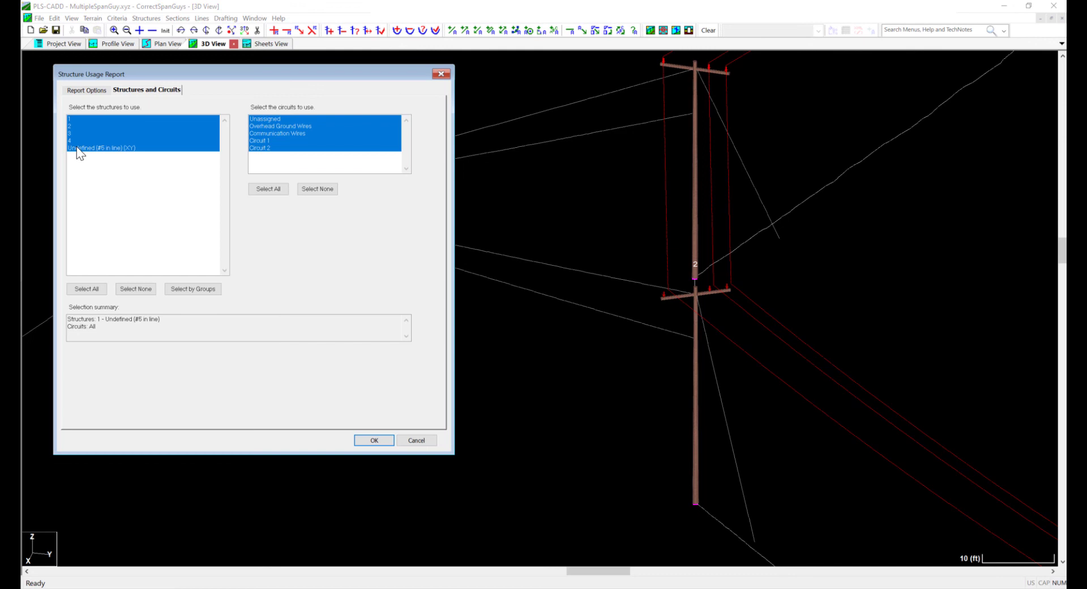
pyautogui.click(105, 132)
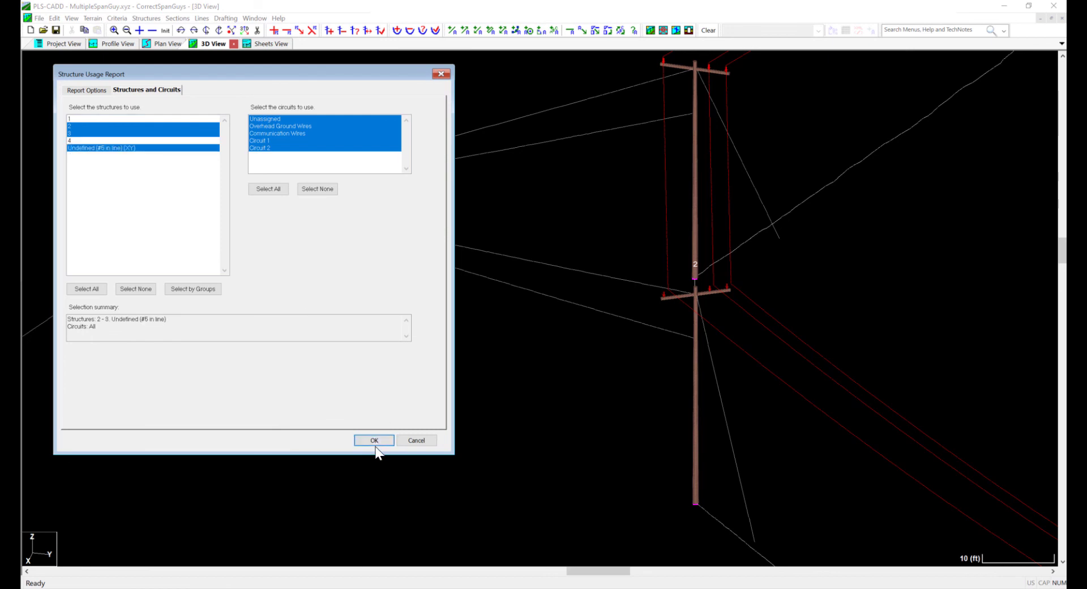
pyautogui.click(373, 440)
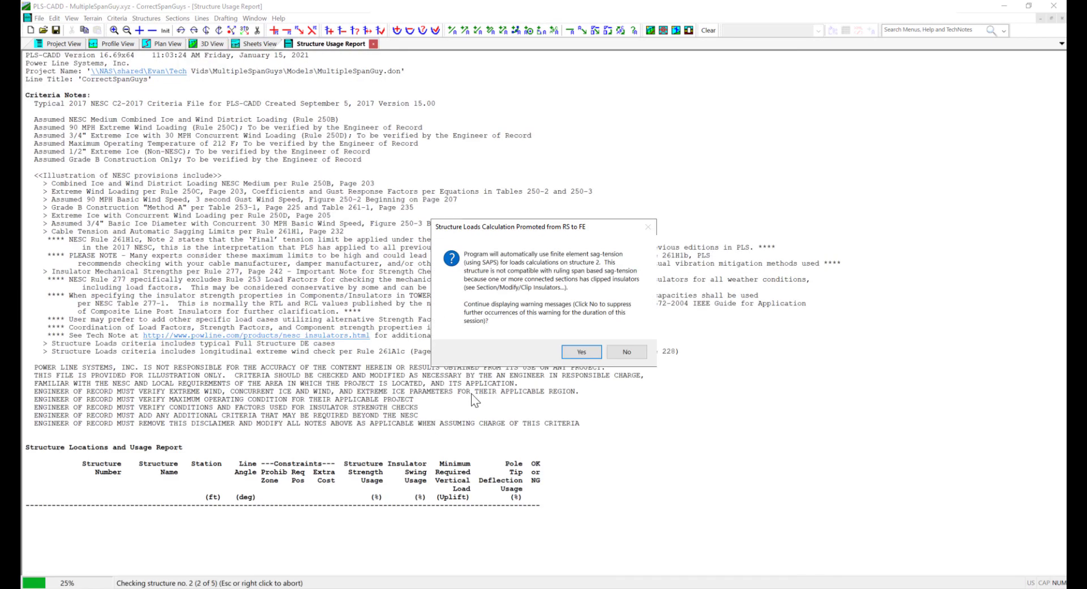
pyautogui.click(581, 355)
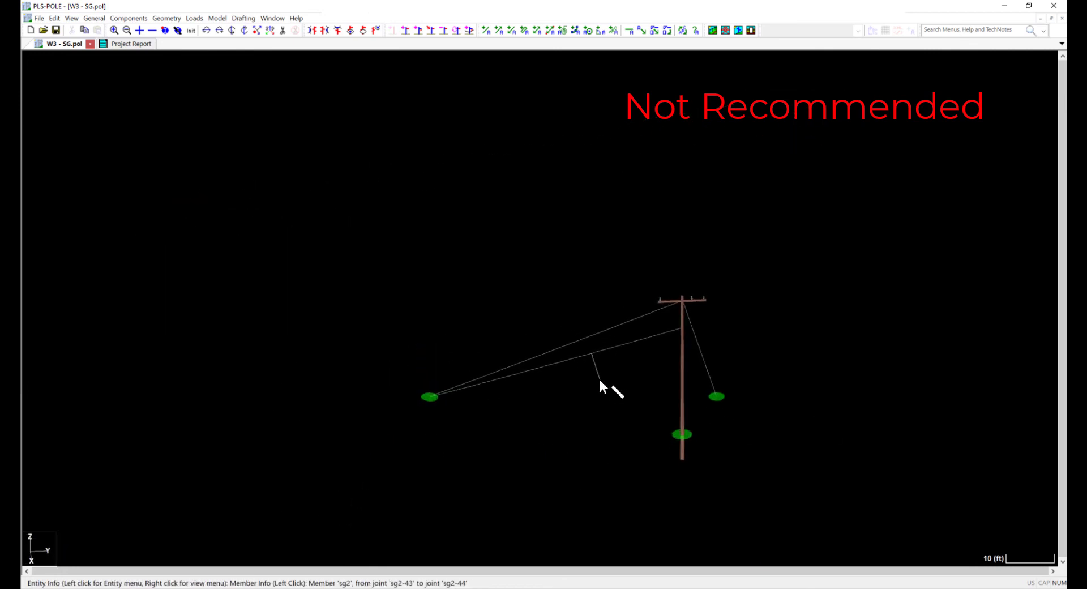
pyautogui.rightClick(608, 386)
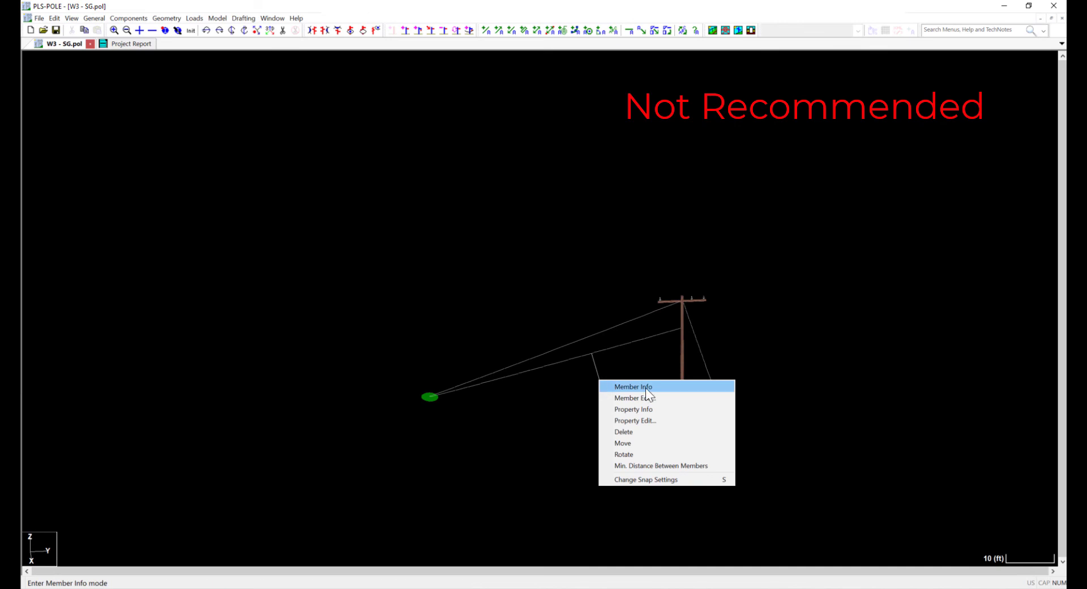
pyautogui.moveTo(645, 397)
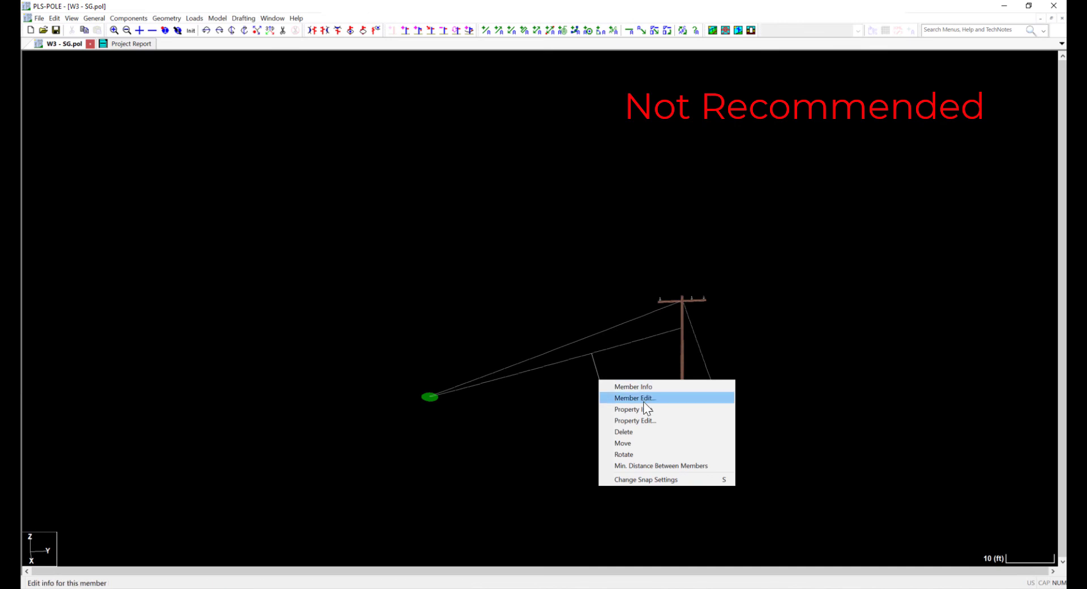
pyautogui.click(633, 398)
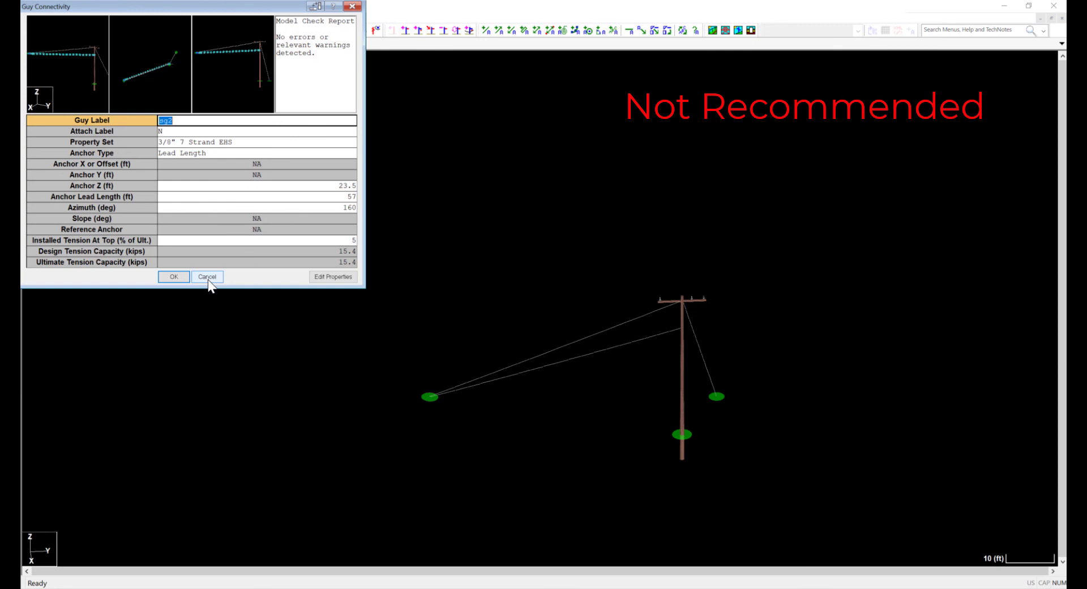
pyautogui.click(207, 276)
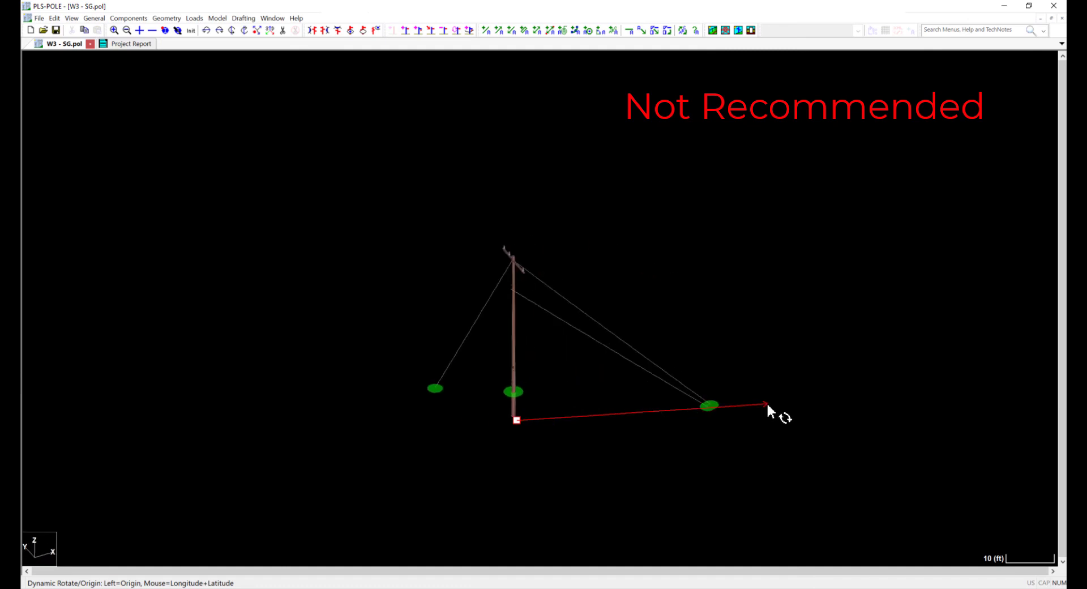
pyautogui.moveTo(769, 411); pyautogui.dragTo(697, 447)
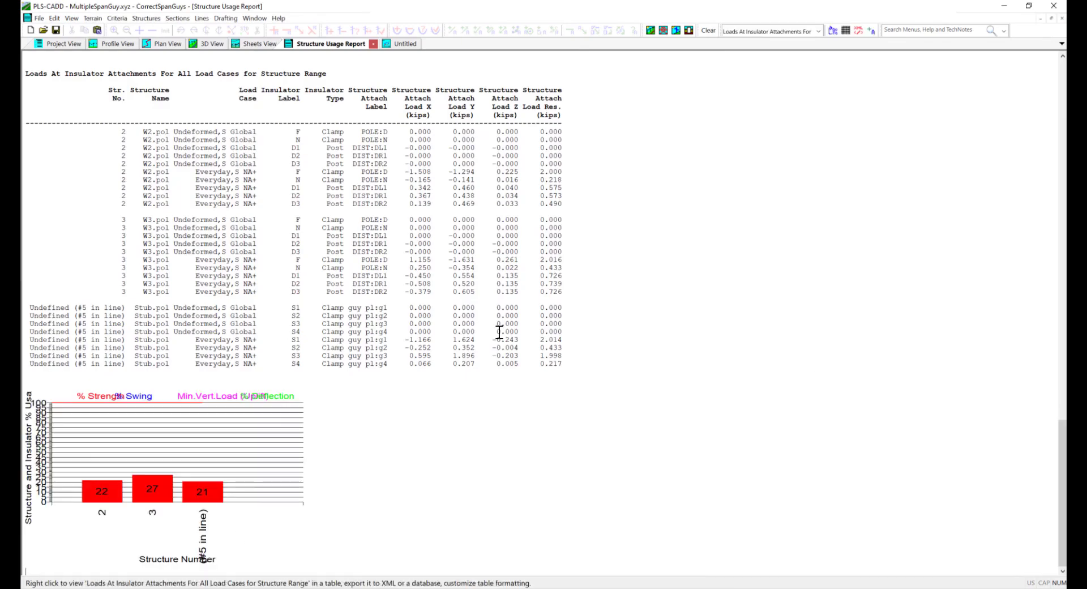
# - Return to the 3D view showing the span guys from stub pole #5 to structure 2
pyautogui.click(208, 44)
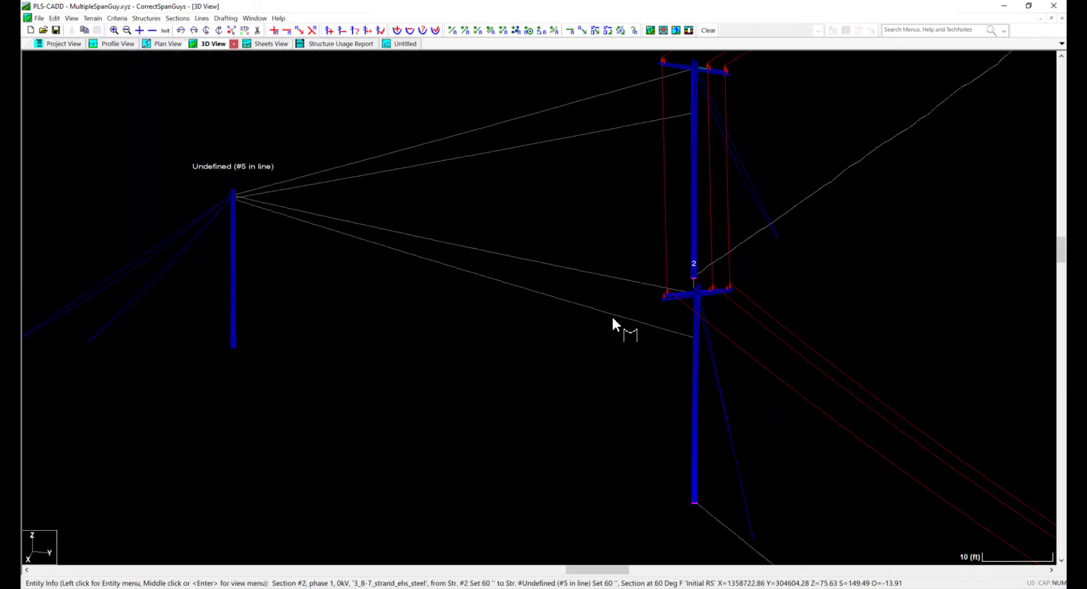